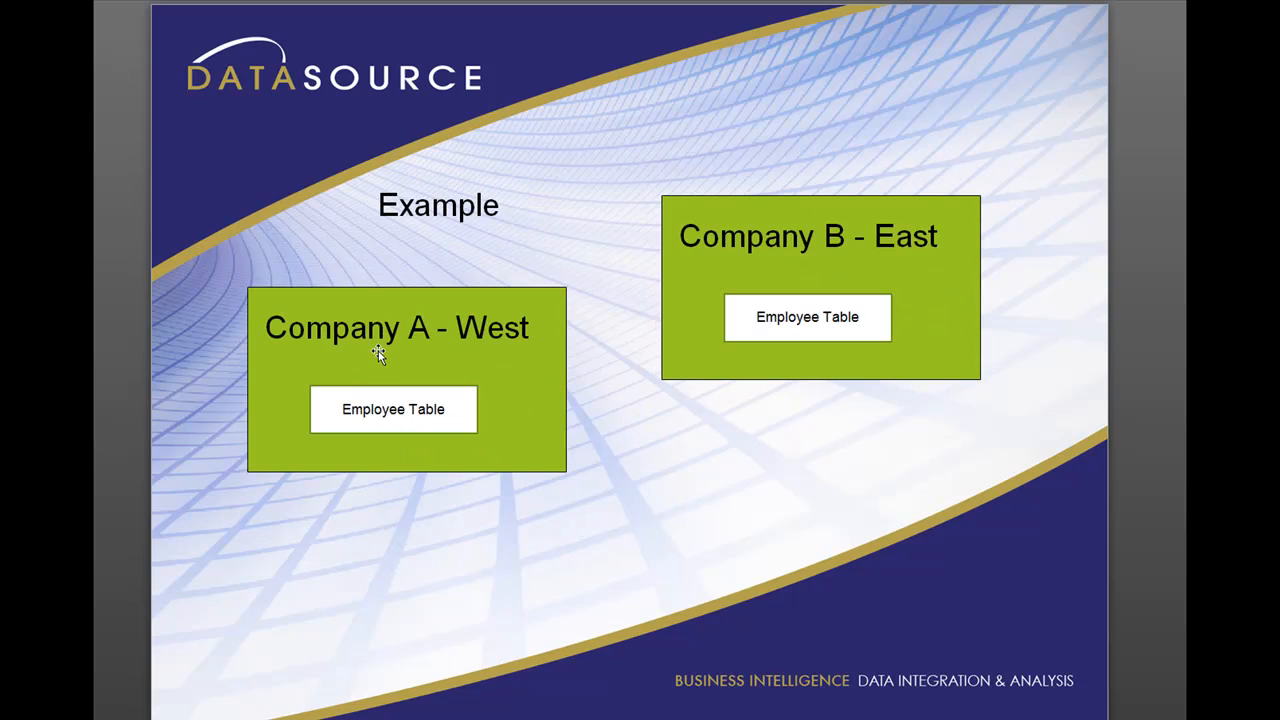
mouse_move(616, 490)
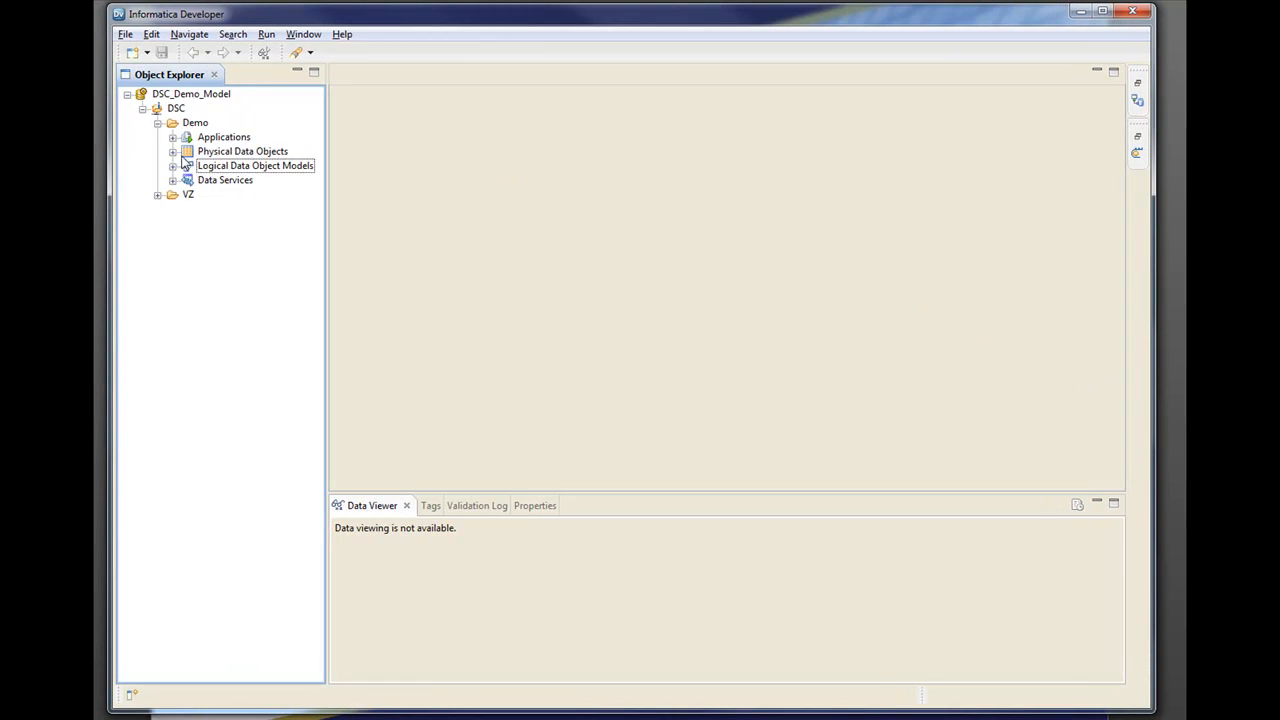
Expand Physical Data Objects to the DSC_MYSQL EMPLOYEE_NUEast/NUWest sources, then the logical data object models
left_click(172, 152)
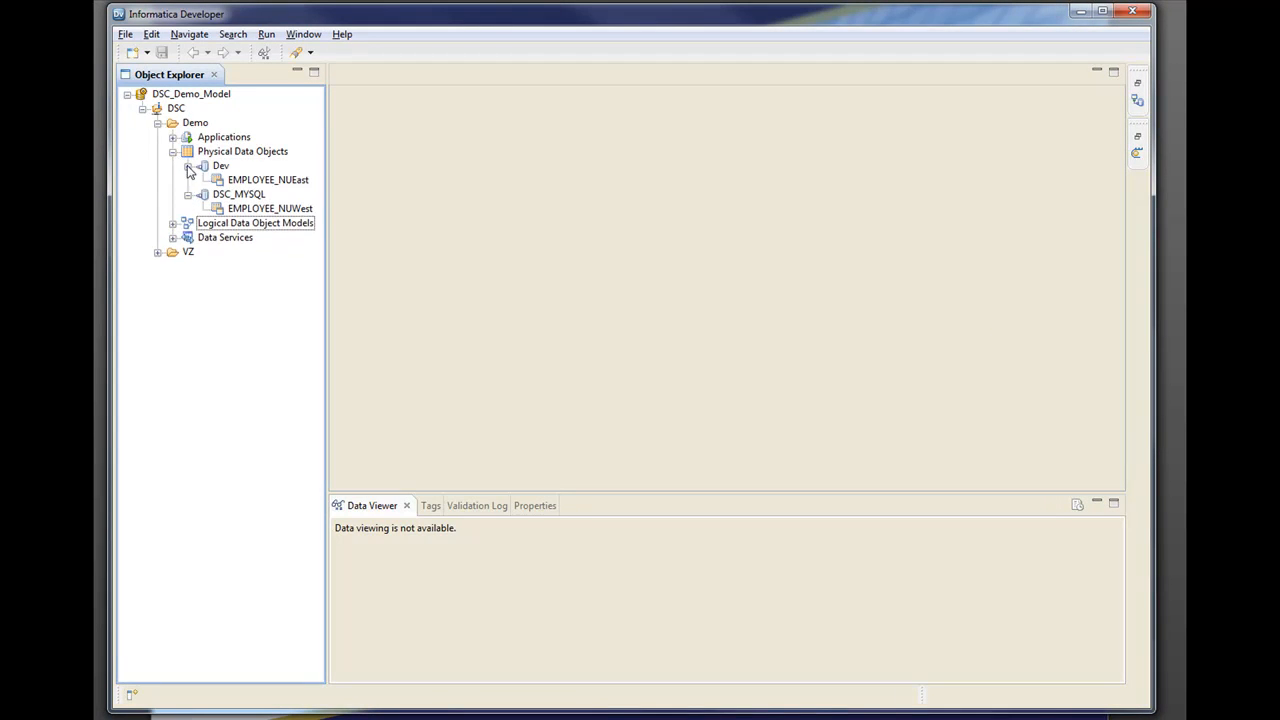
left_click(268, 180)
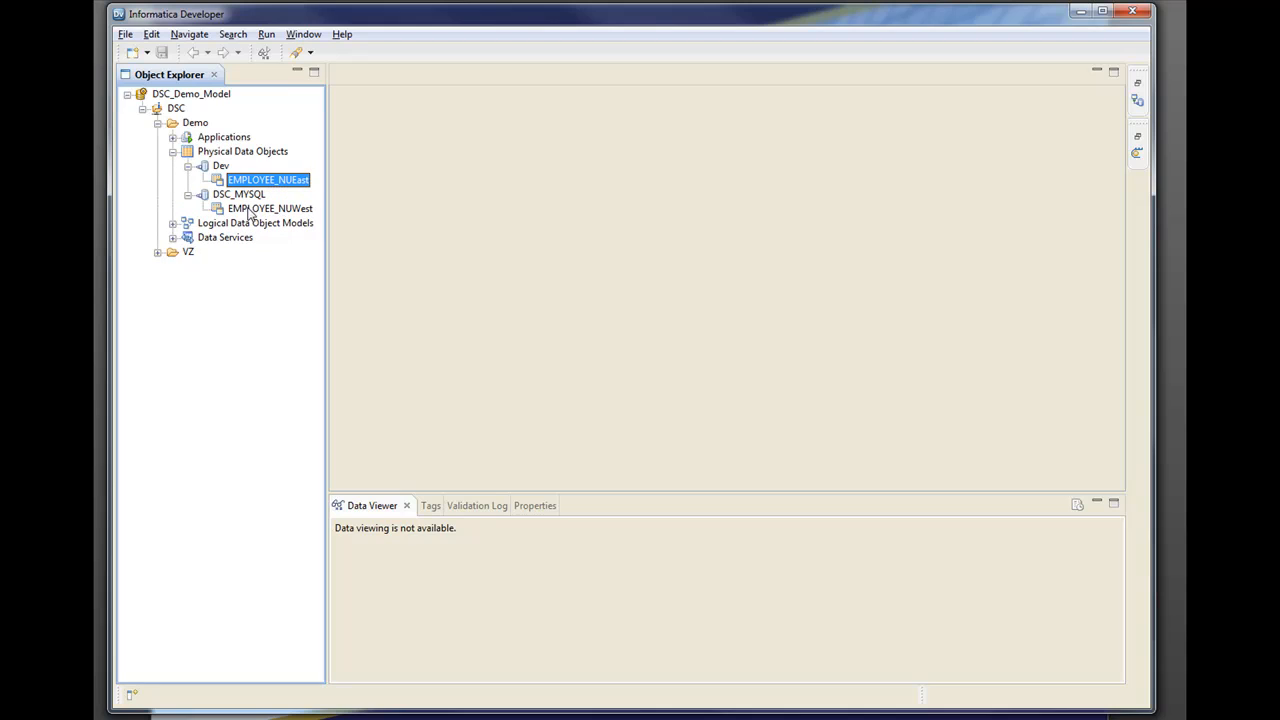
left_click(268, 208)
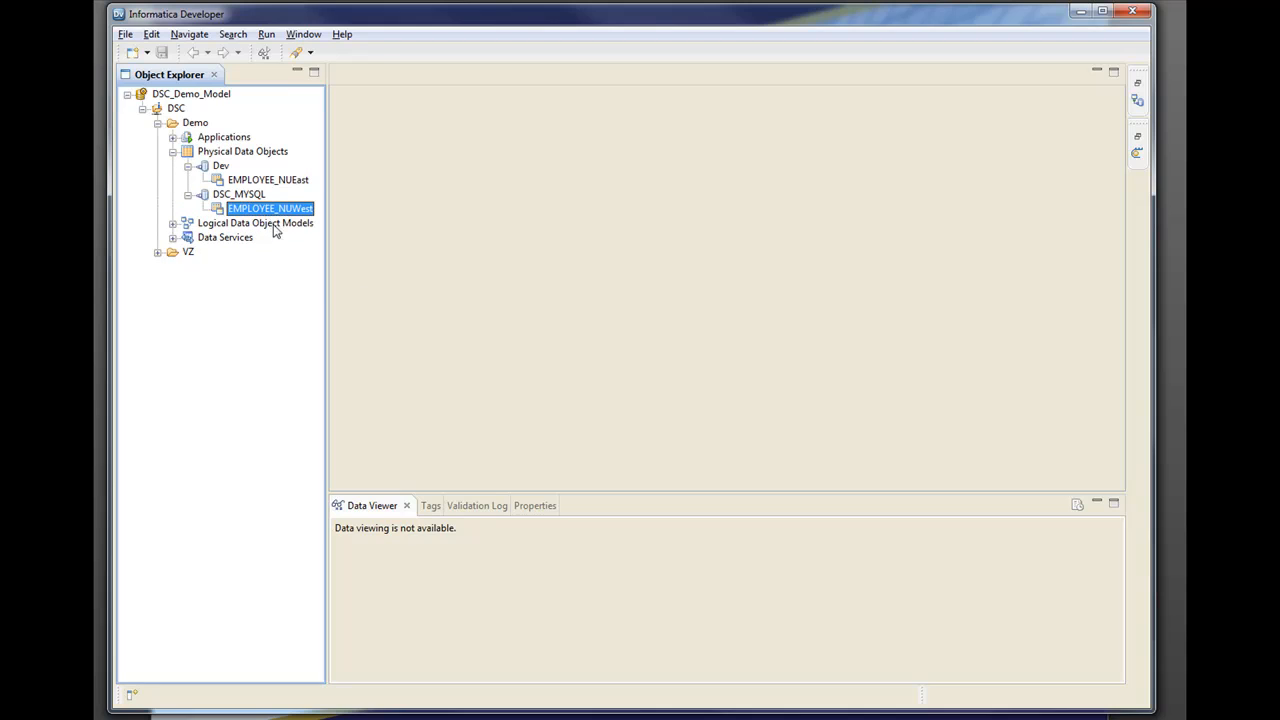
mouse_move(178, 228)
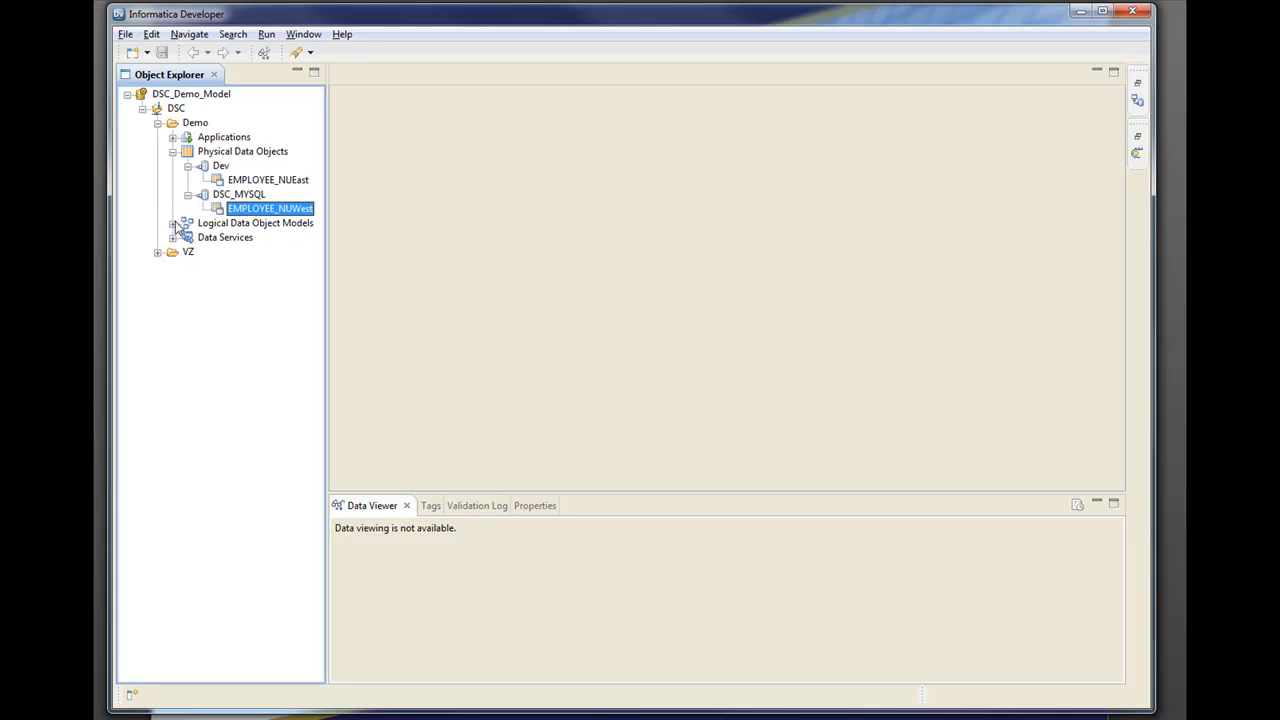
left_click(174, 222)
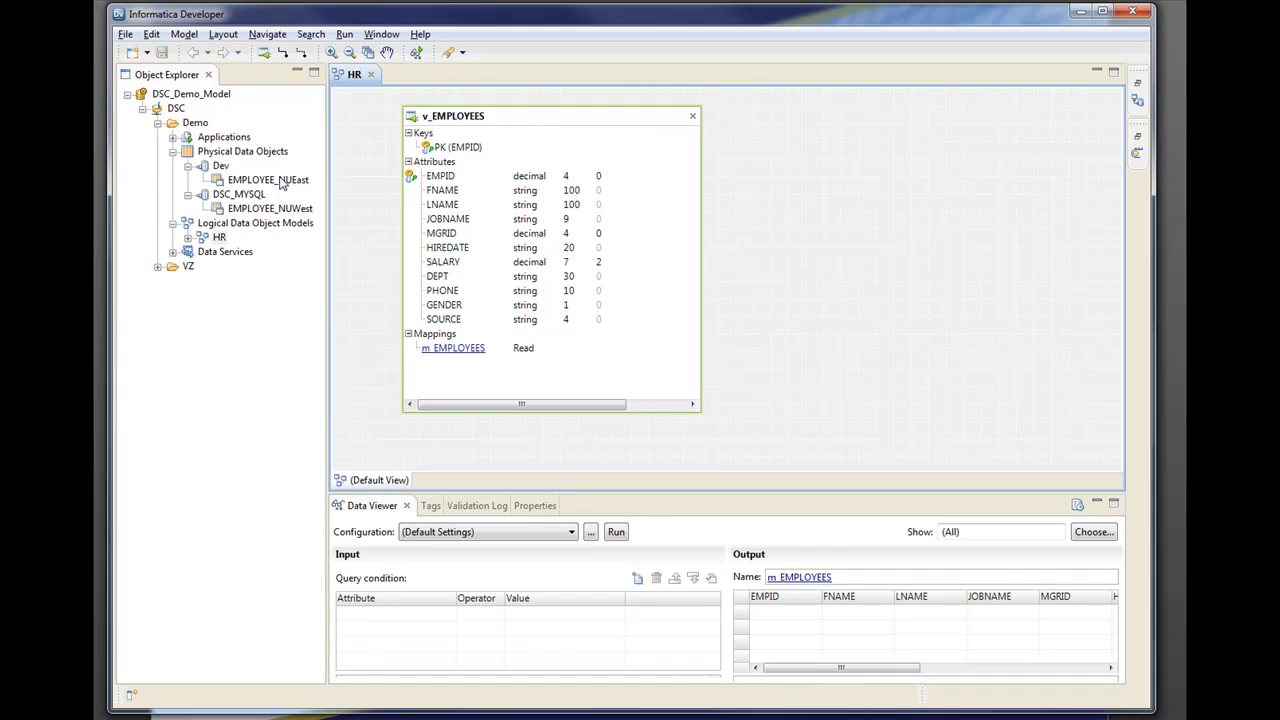
mouse_move(284, 198)
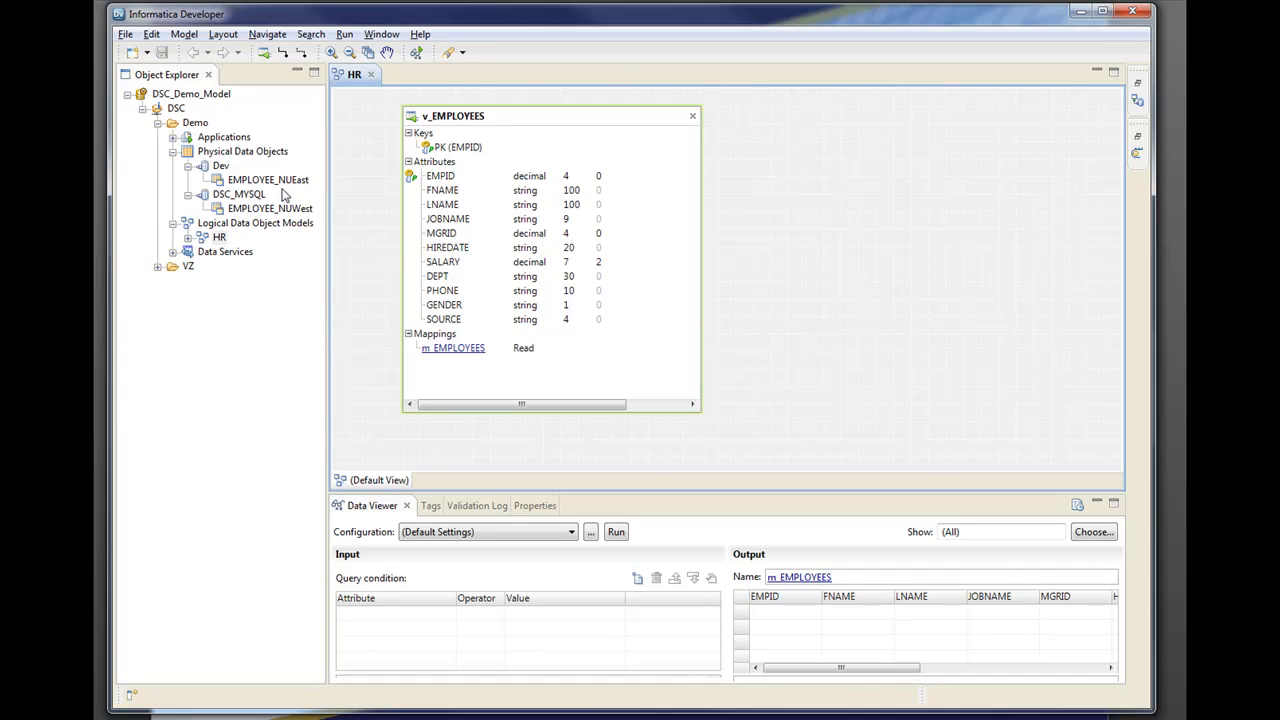
mouse_move(464, 154)
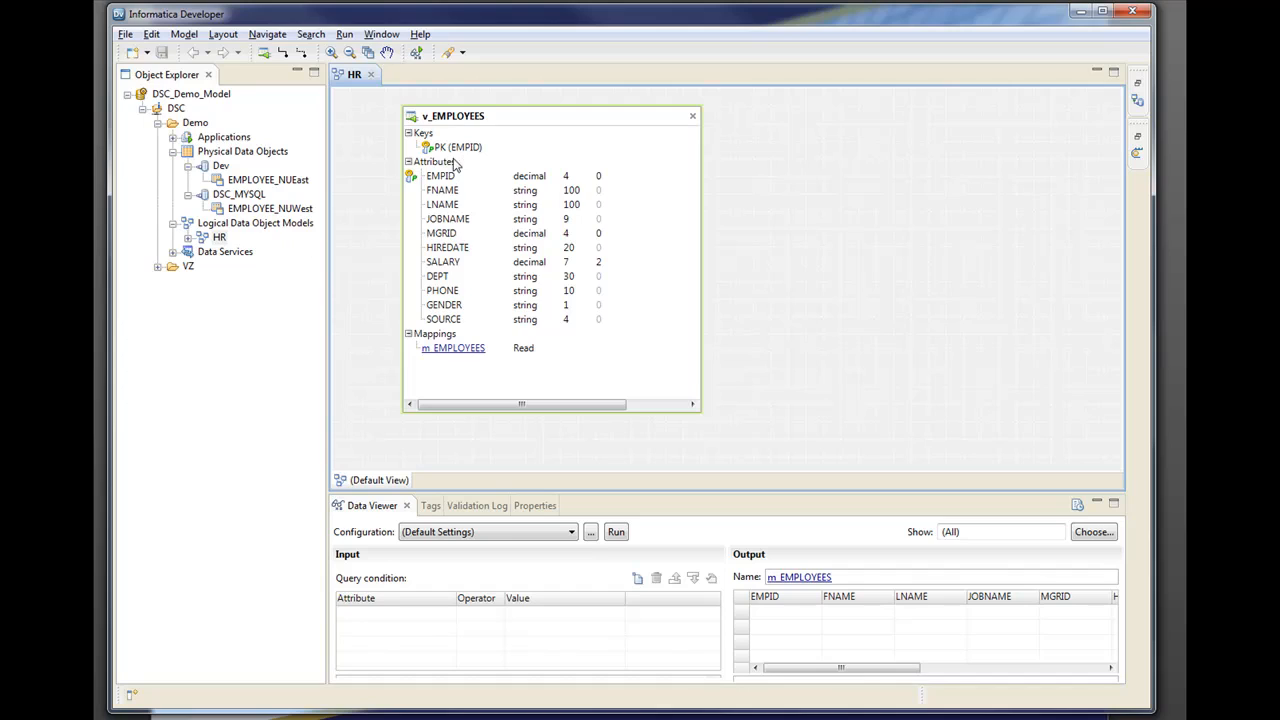
mouse_move(472, 300)
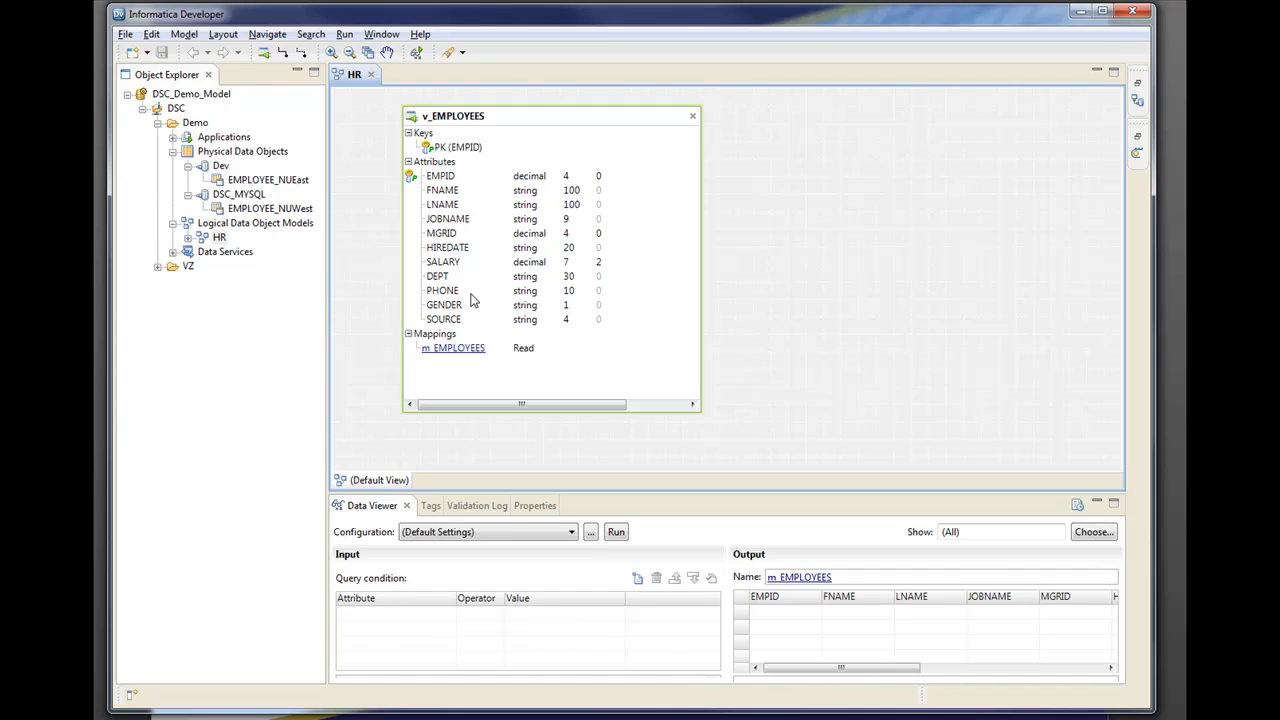
mouse_move(464, 148)
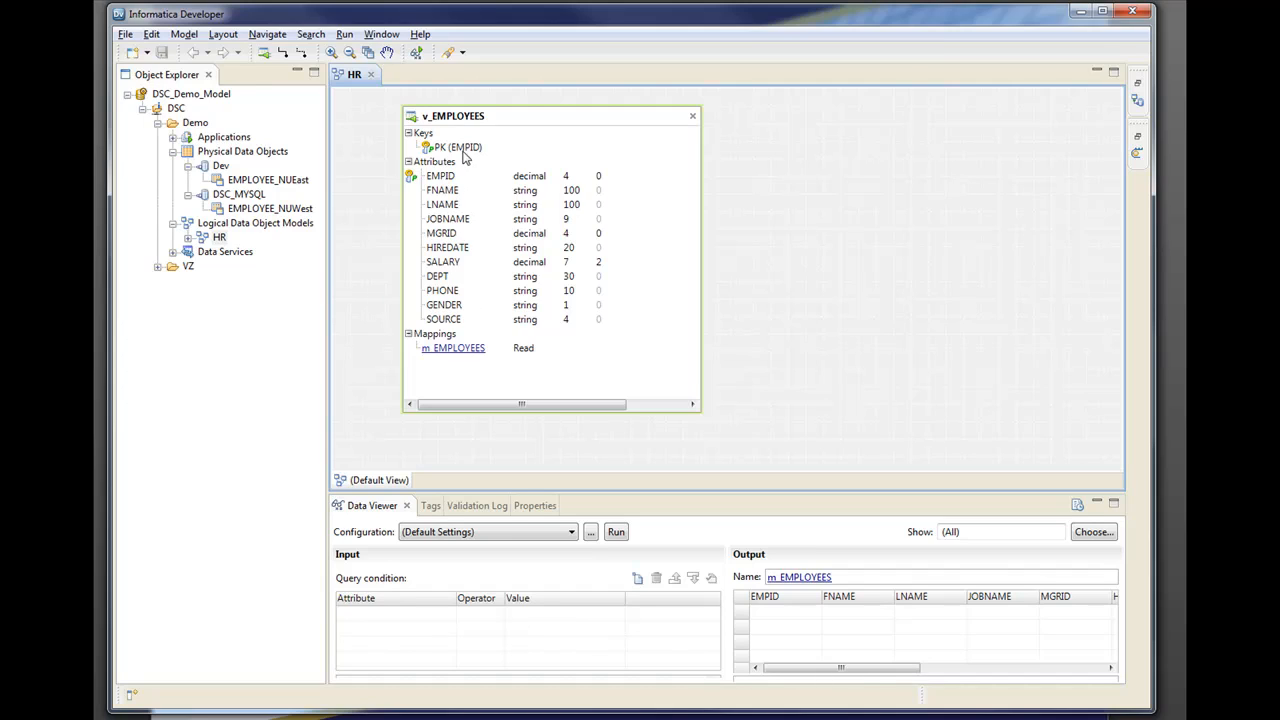
mouse_move(504, 376)
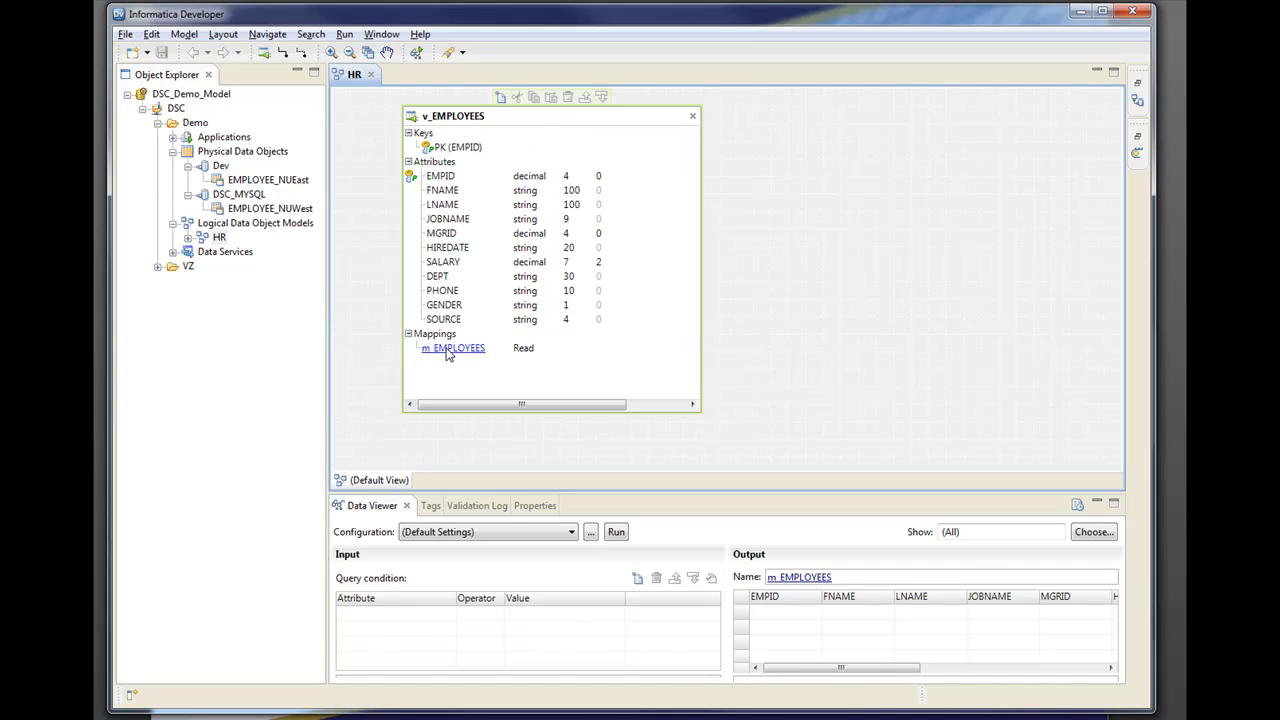
Inspect exp_EAST's EMP_NAME port and the SOURCE attribute of the v_EMPLOYEES output in m_EMPLOYEES
double_click(452, 348)
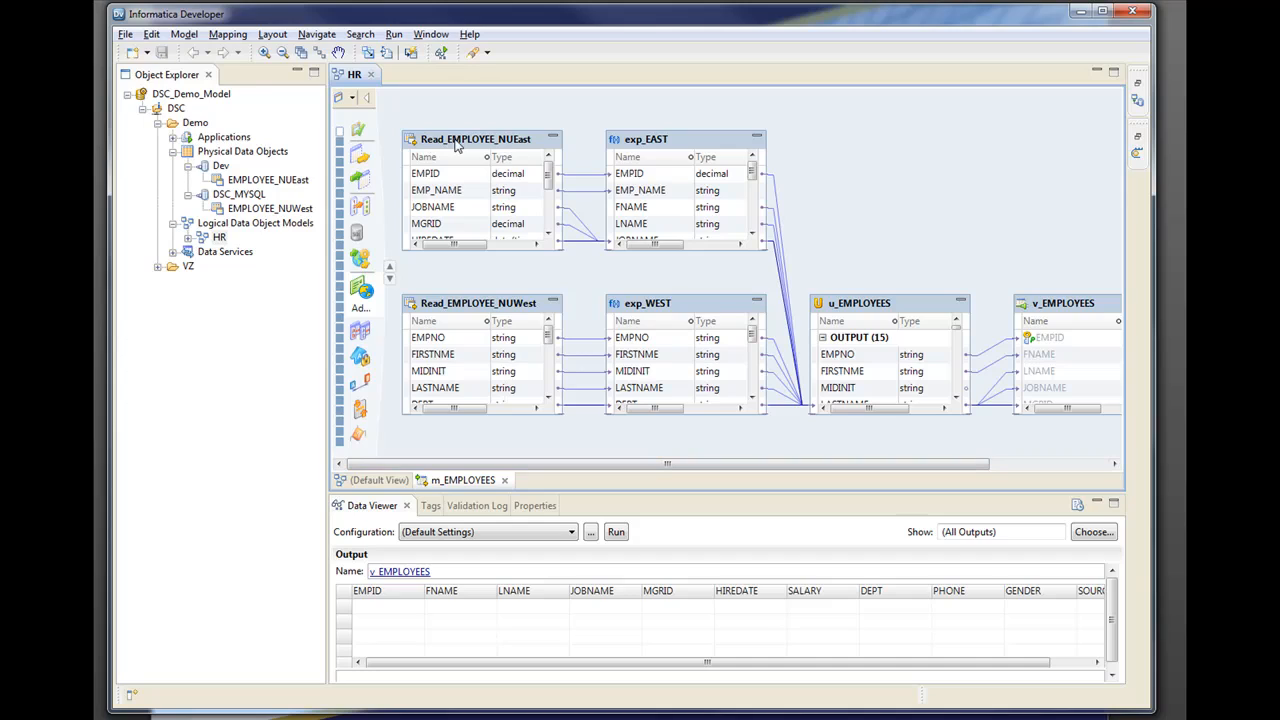
mouse_move(512, 144)
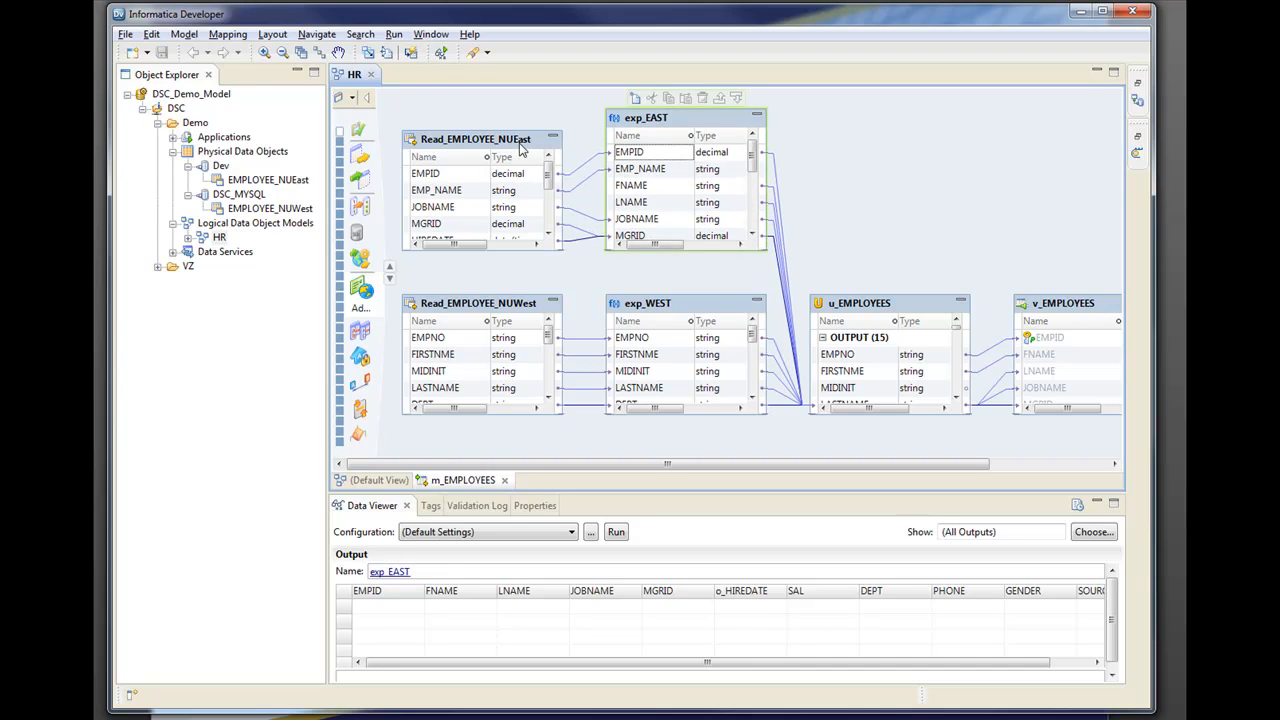
left_click(640, 168)
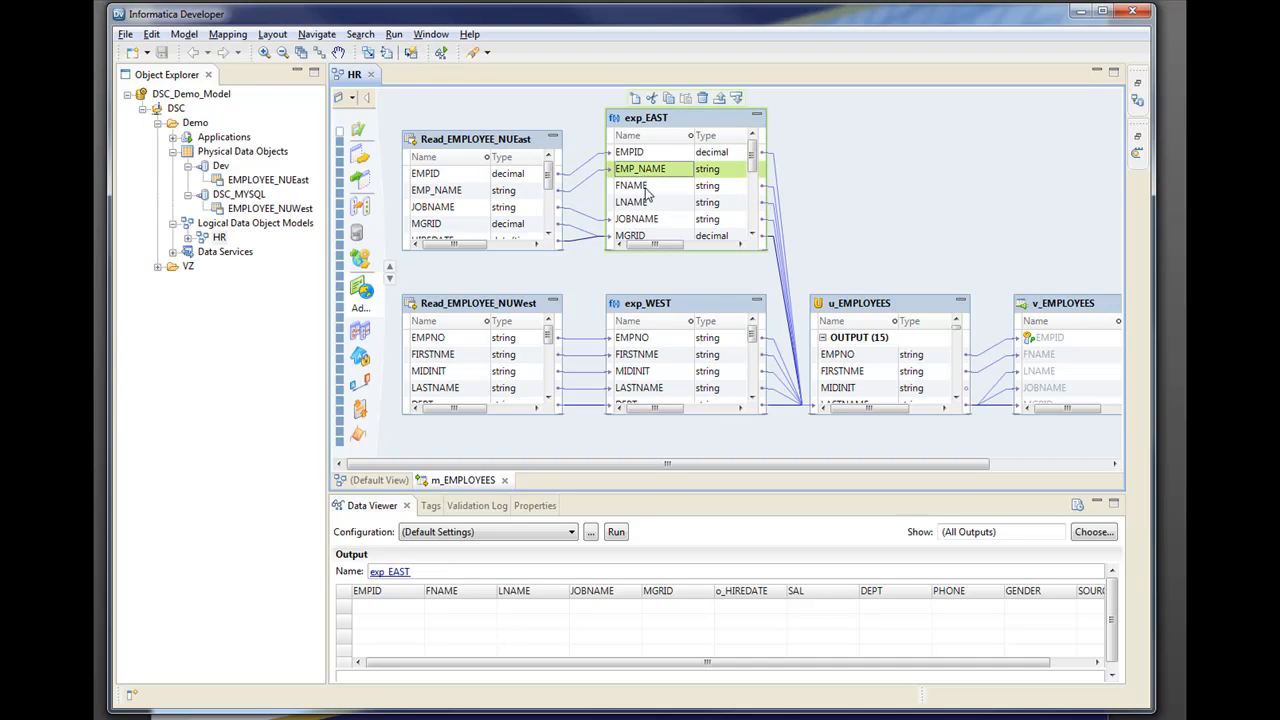
left_click(640, 202)
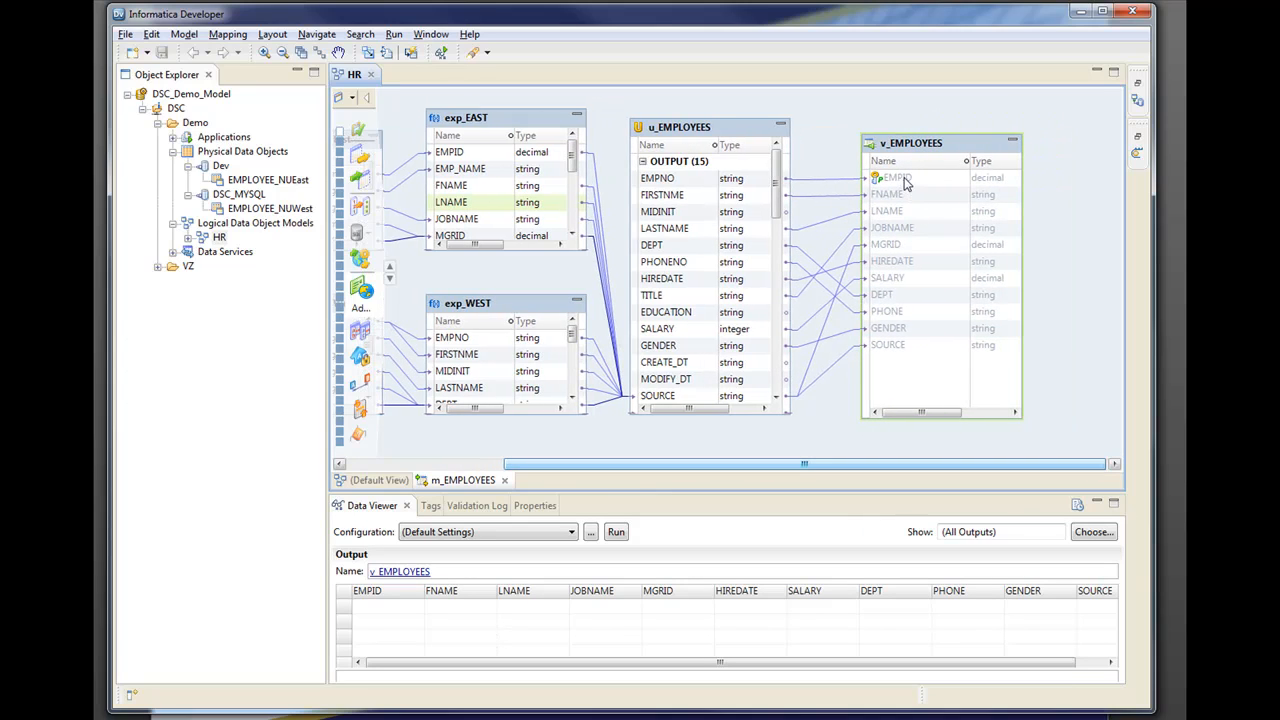
mouse_move(896, 344)
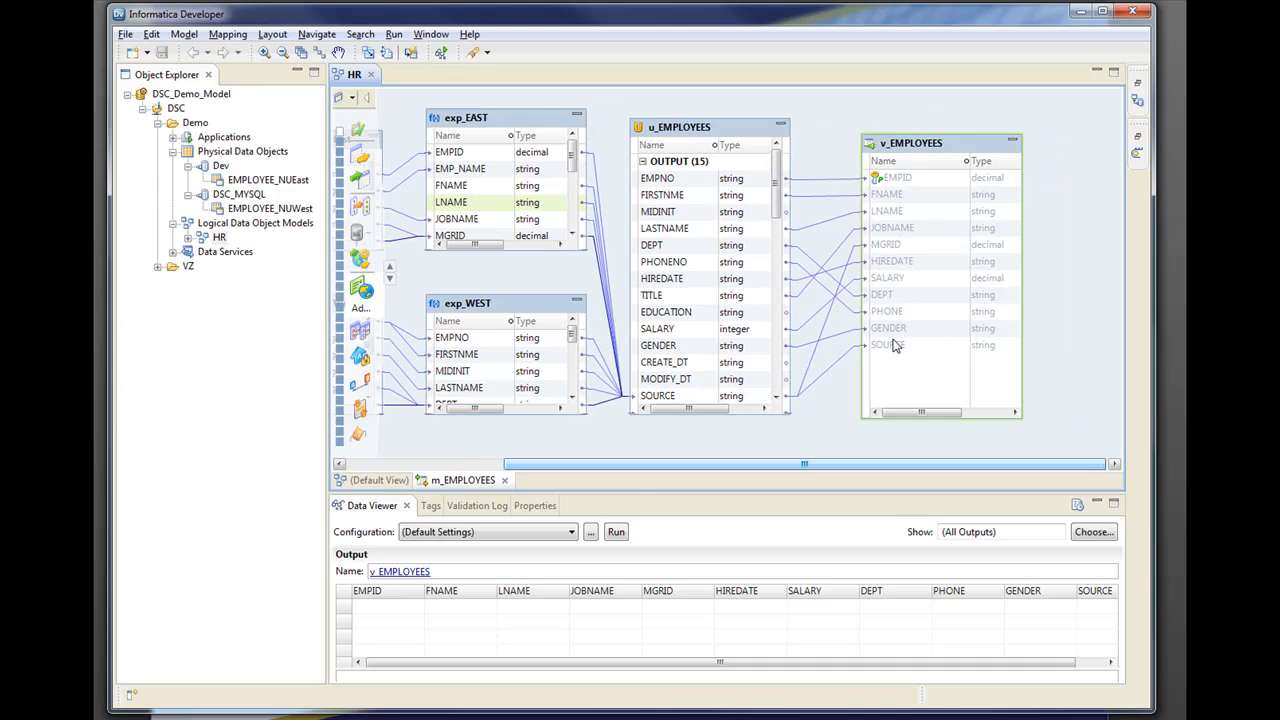
left_click(888, 344)
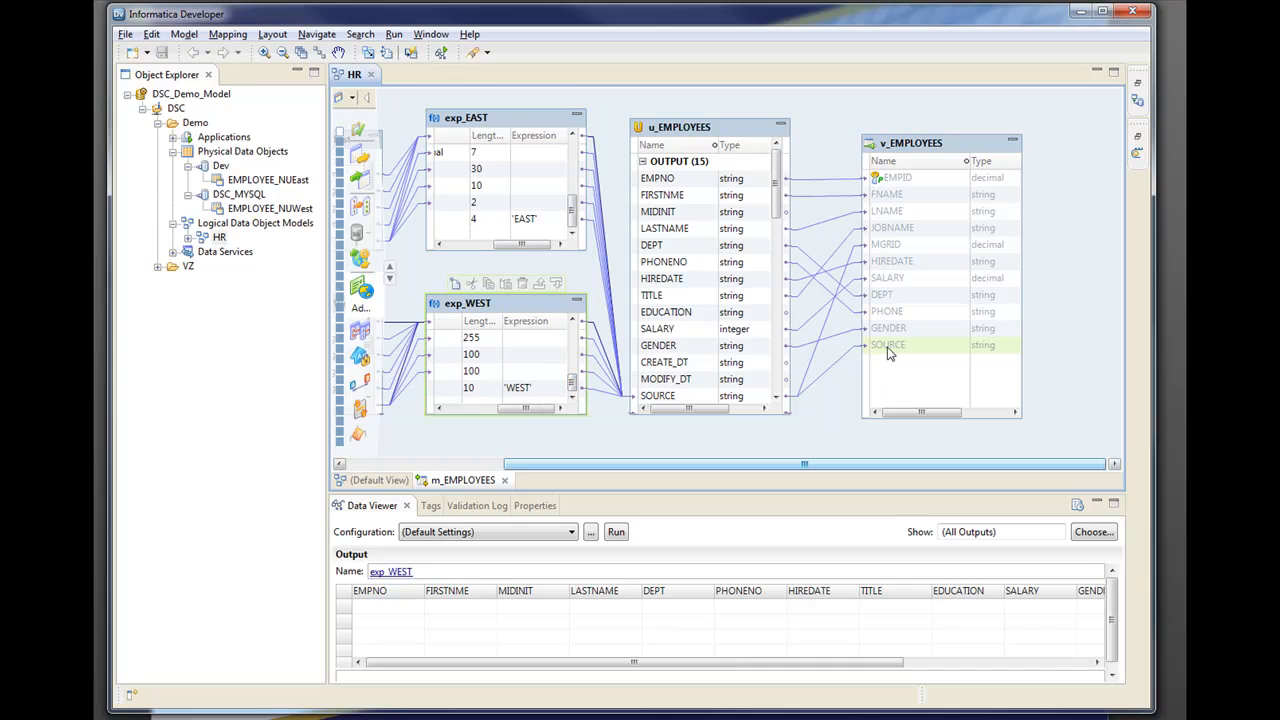
left_click(888, 344)
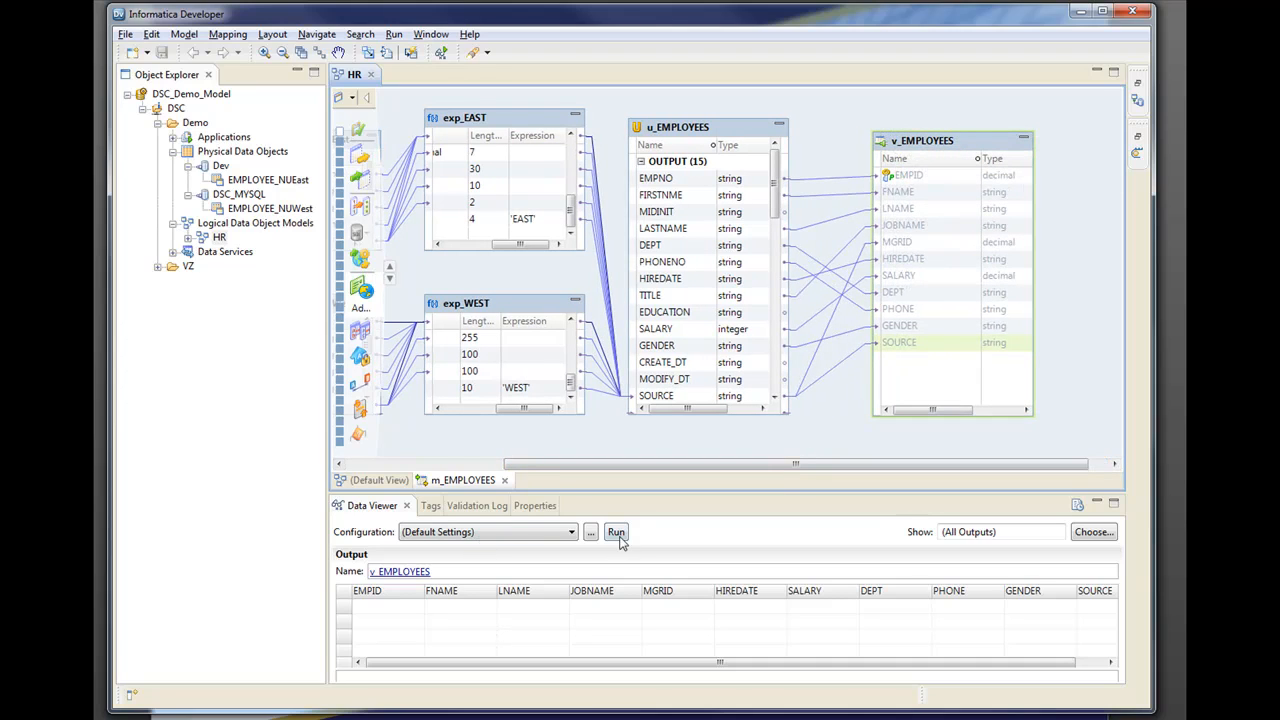
Run the Data Viewer preview for the v_EMPLOYEES output of m_EMPLOYEES
left_click(616, 532)
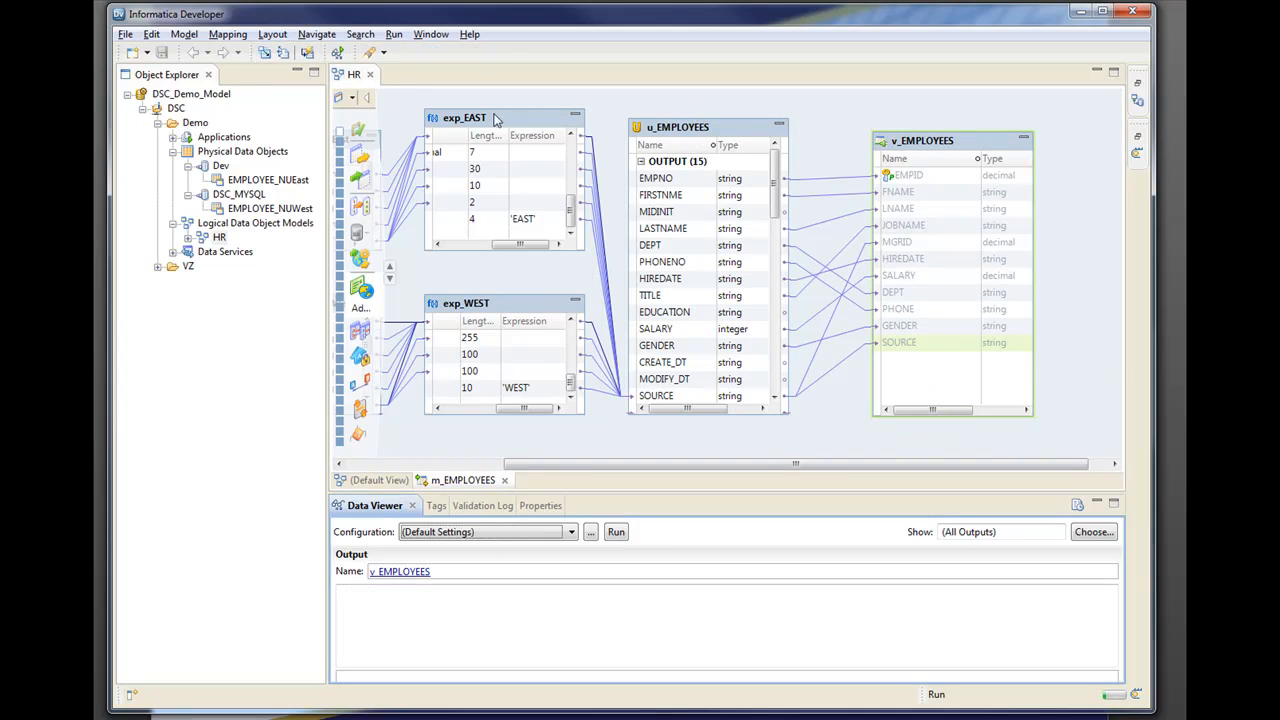
mouse_move(700, 128)
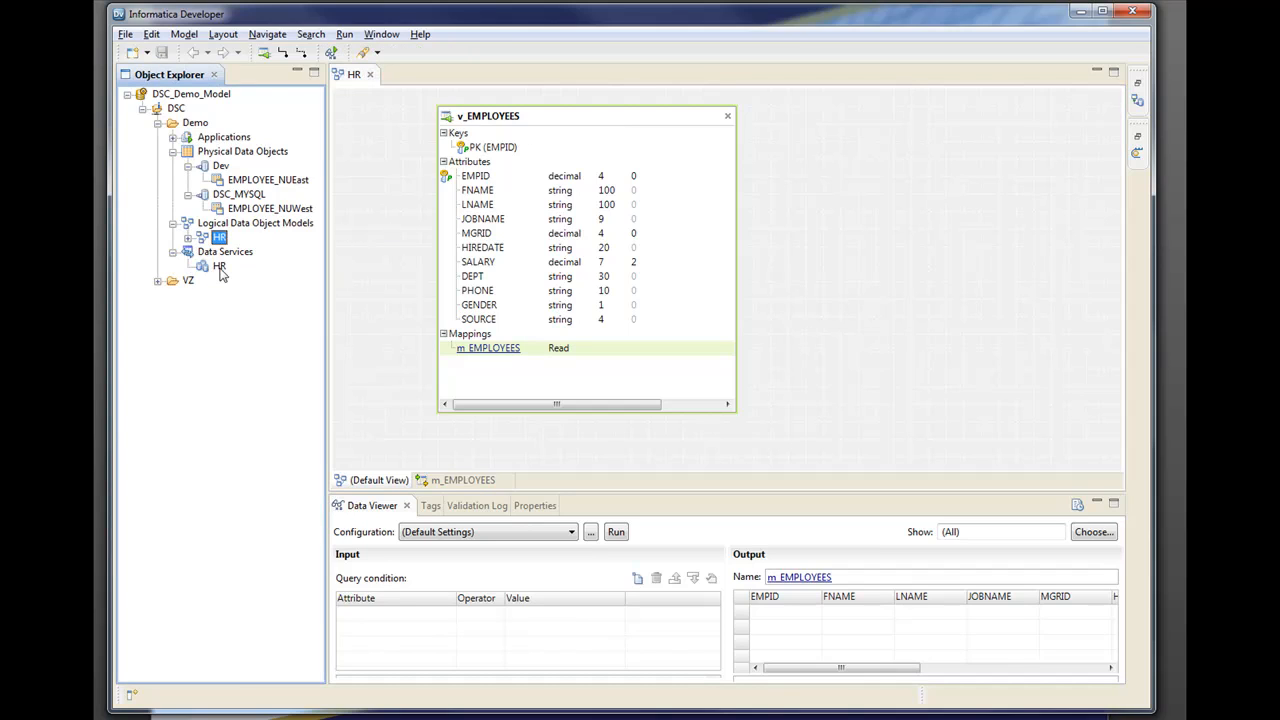
mouse_move(218, 266)
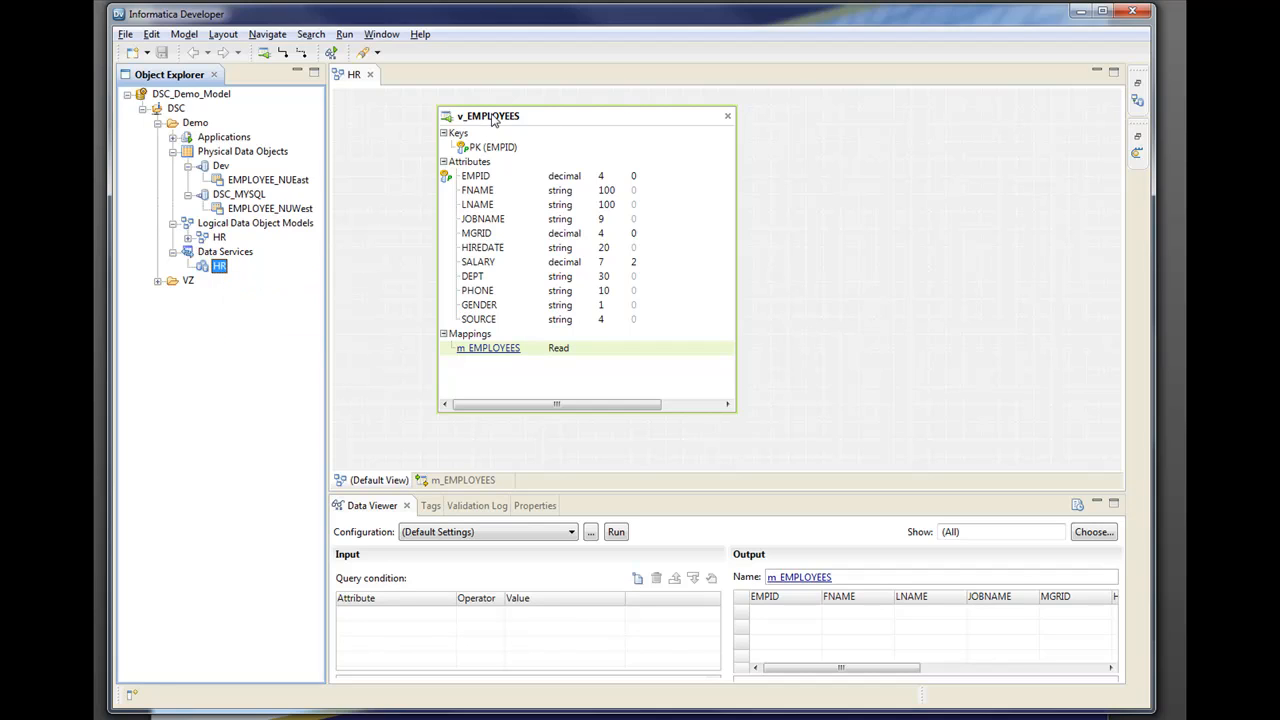
Expand the Applications folder in Object Explorer to reveal the HR application
left_click(174, 136)
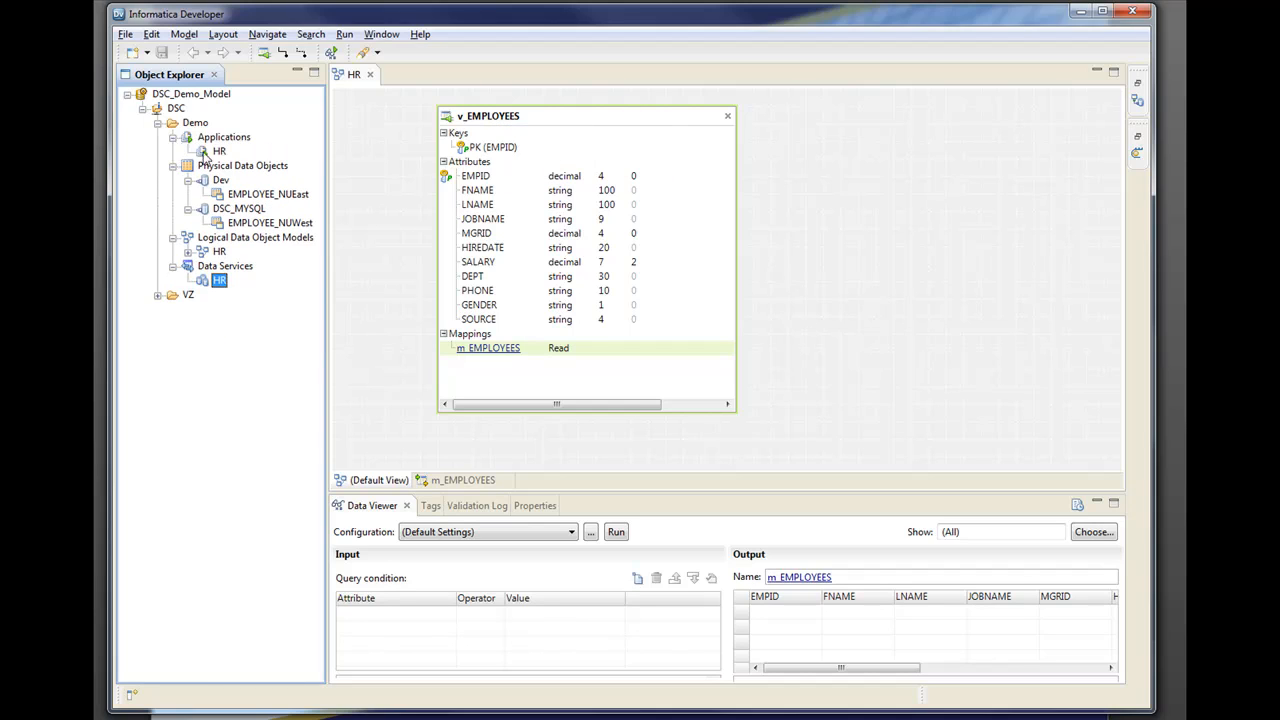
mouse_move(218, 152)
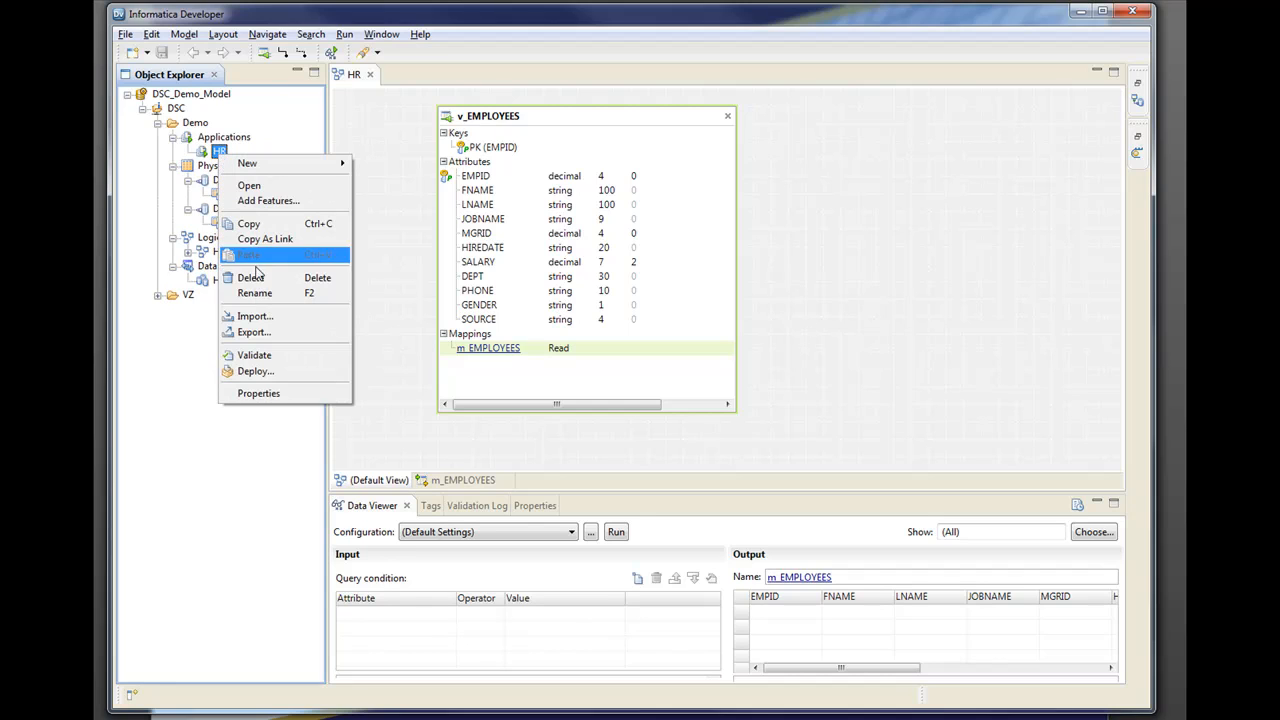
mouse_move(256, 370)
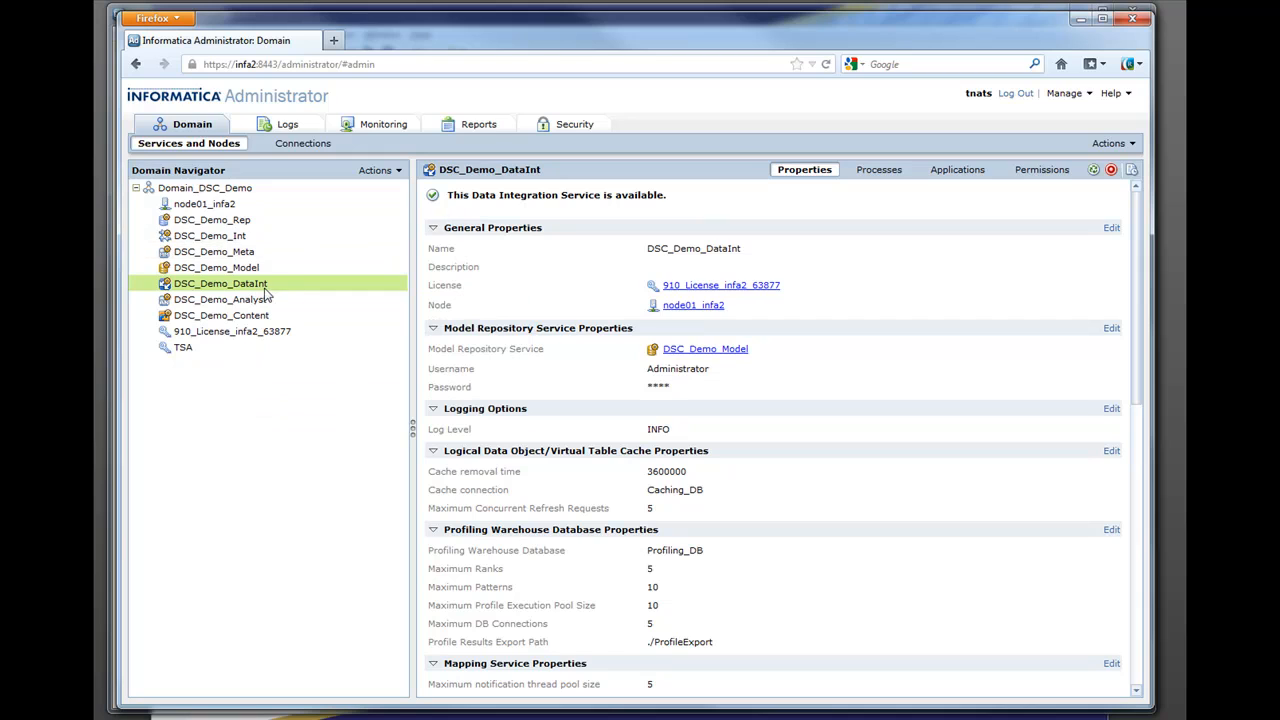
mouse_move(956, 180)
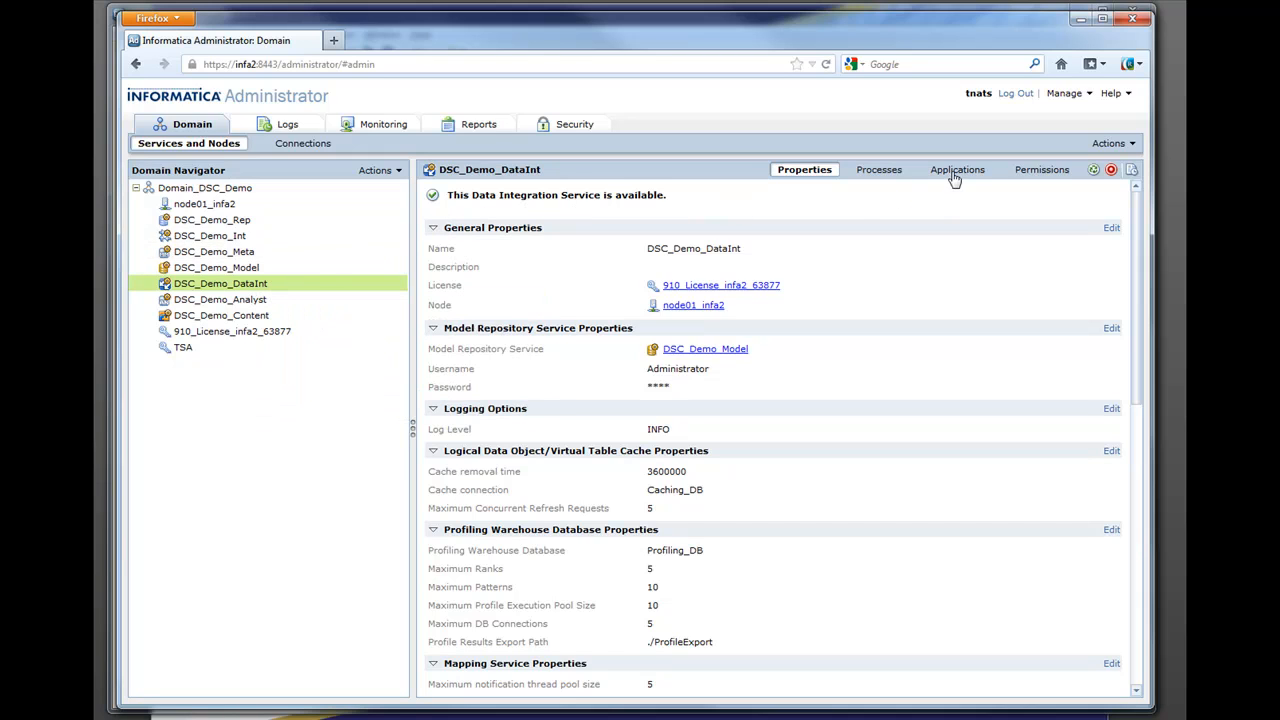
Show DSC_Demo_DataInt's deployed applications and expand HR to its HR.HR SQL data service
left_click(920, 168)
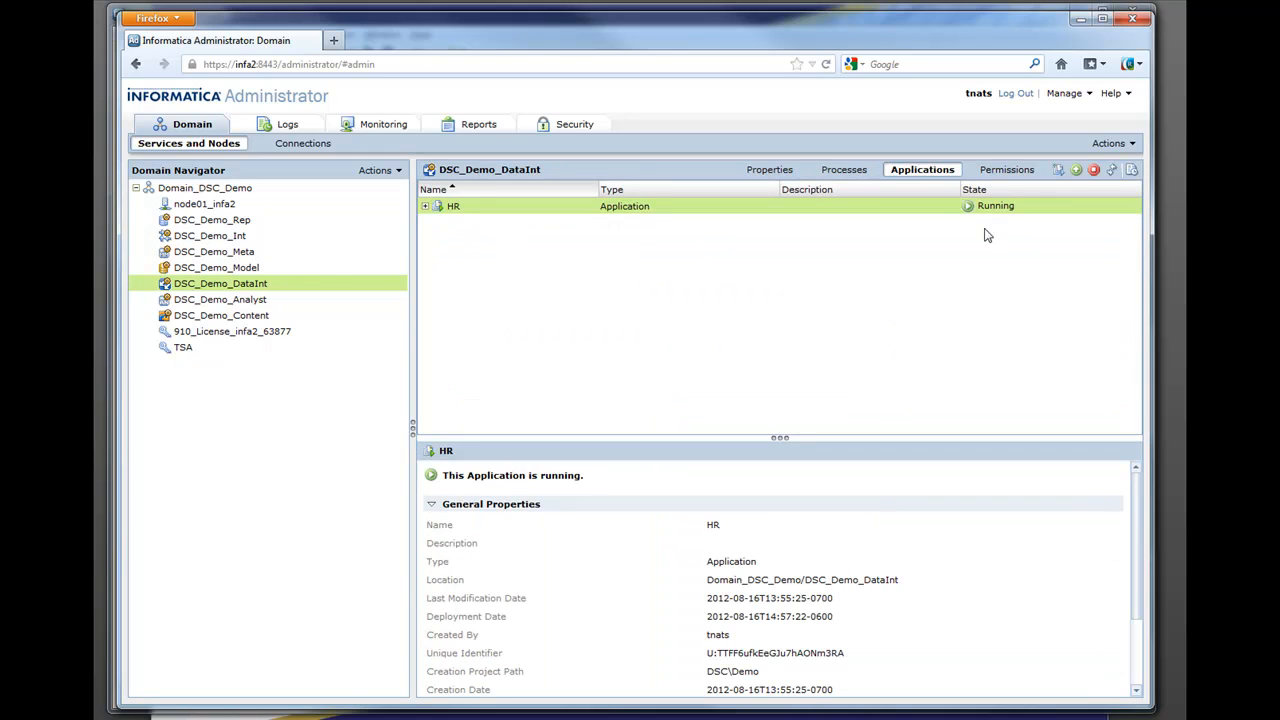
left_click(424, 206)
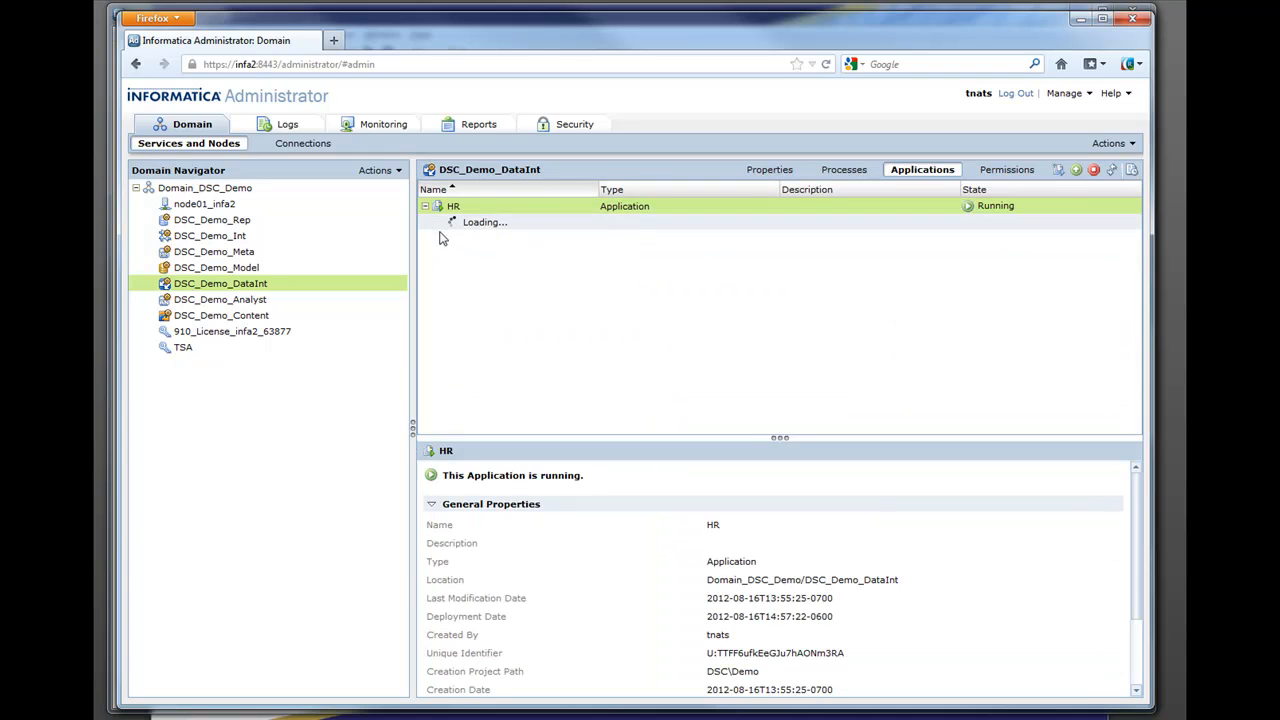
left_click(438, 204)
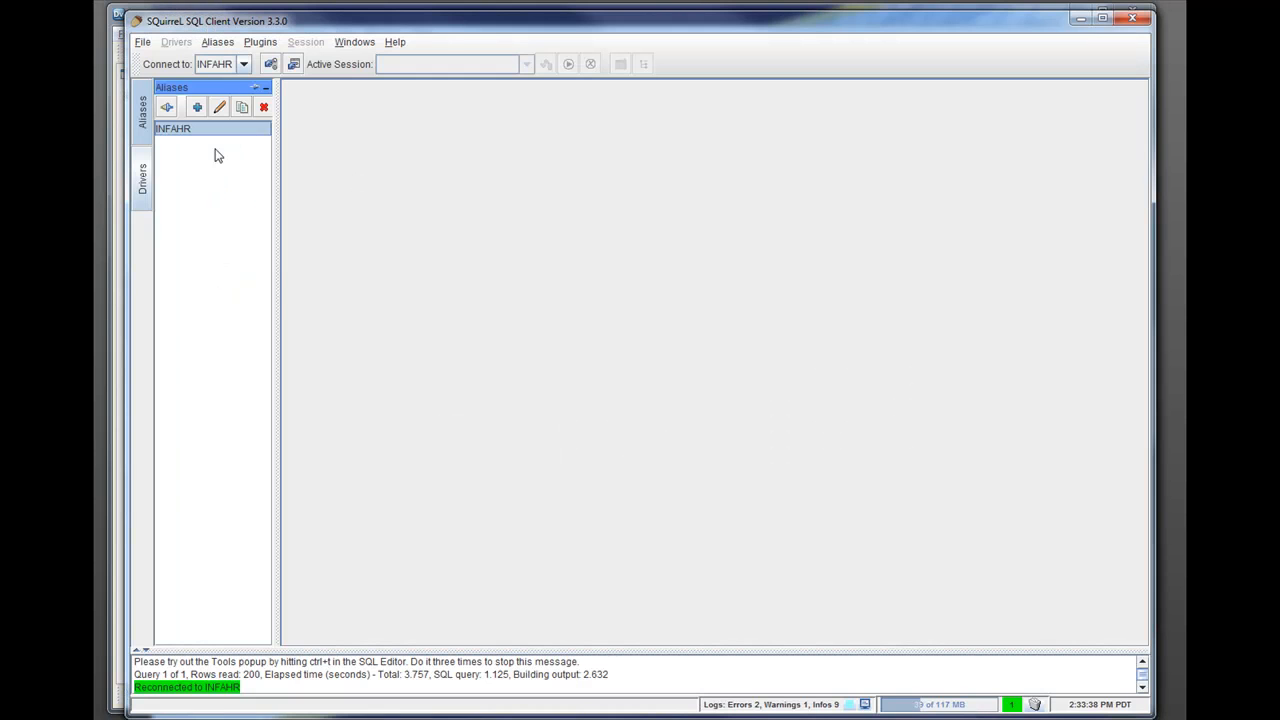
Connect to the INFAHR alias and load 'select * from v_employees' from SQL history
double_click(172, 128)
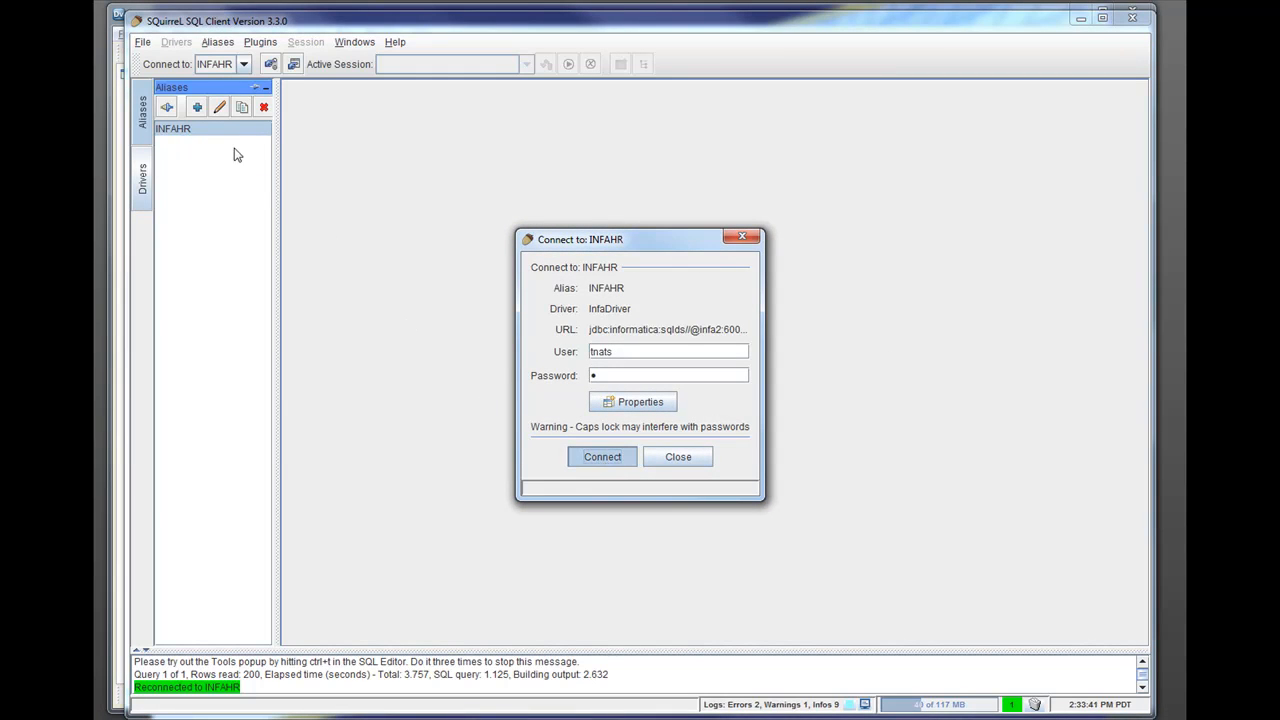
left_click(602, 456)
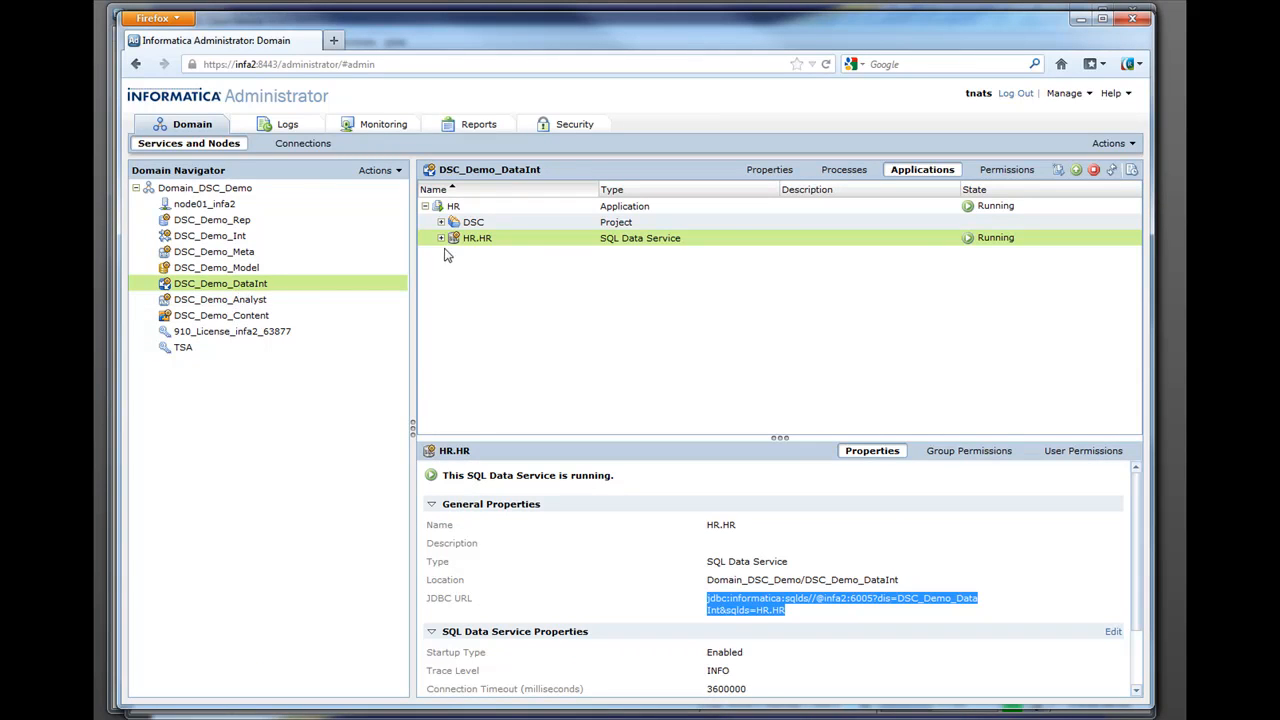
mouse_move(1080, 20)
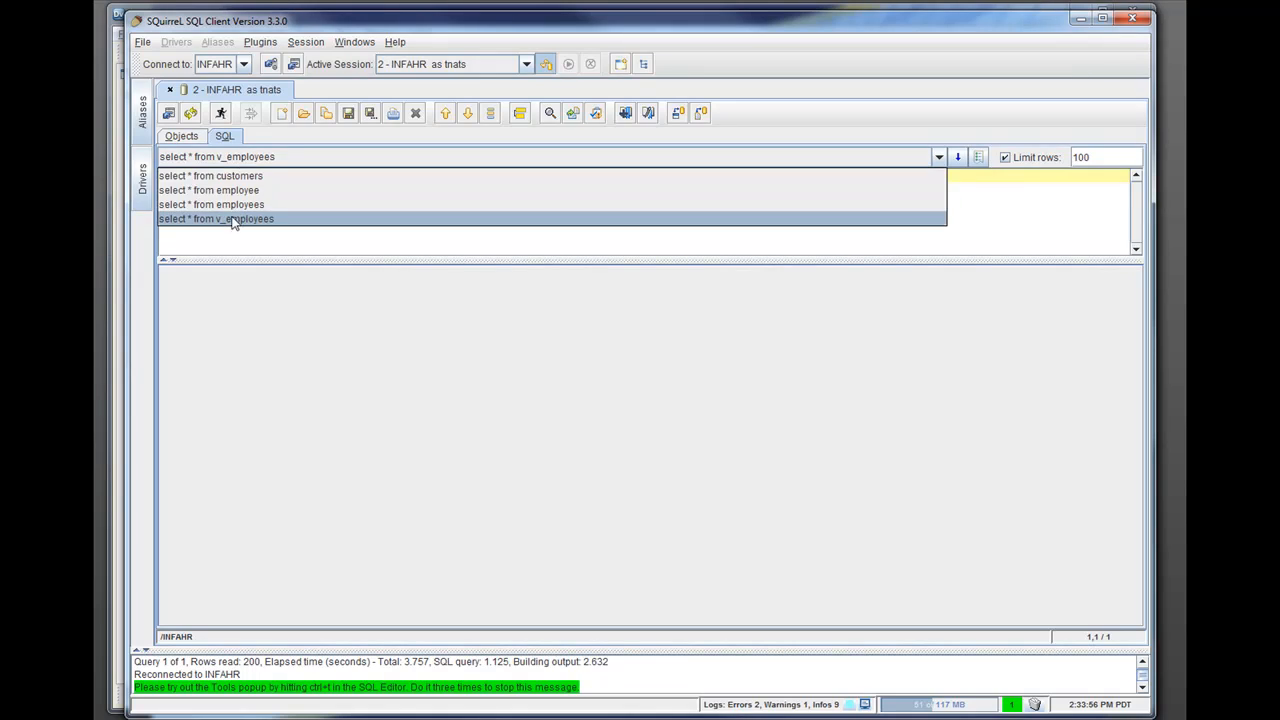
left_click(216, 218)
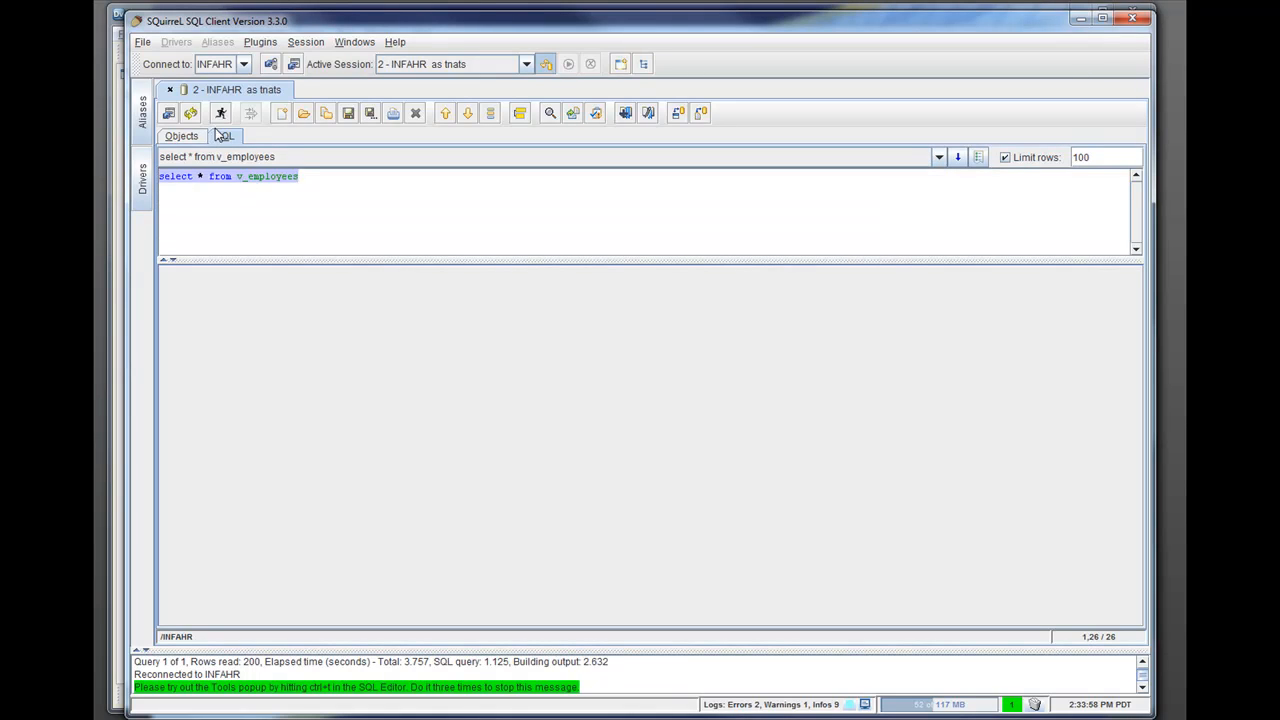
left_click(220, 112)
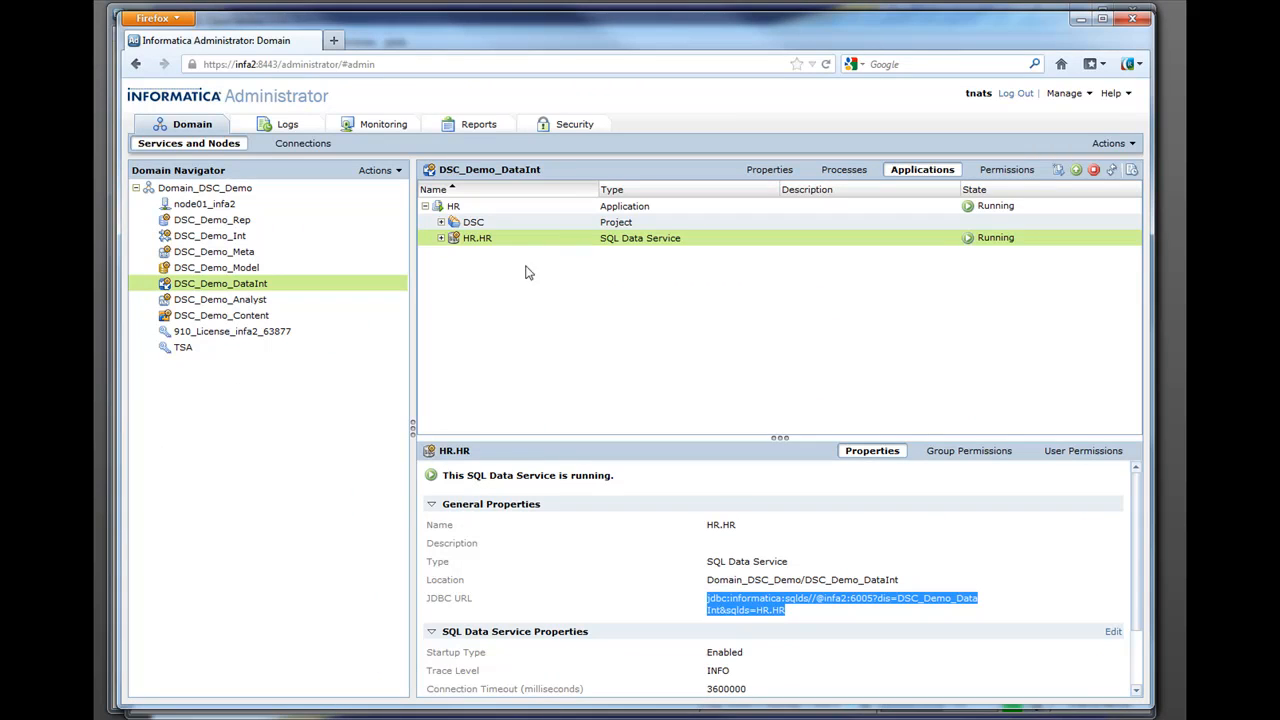
Expand HR.HR through its HR virtual schema and show the v_employees virtual table's properties
left_click(440, 238)
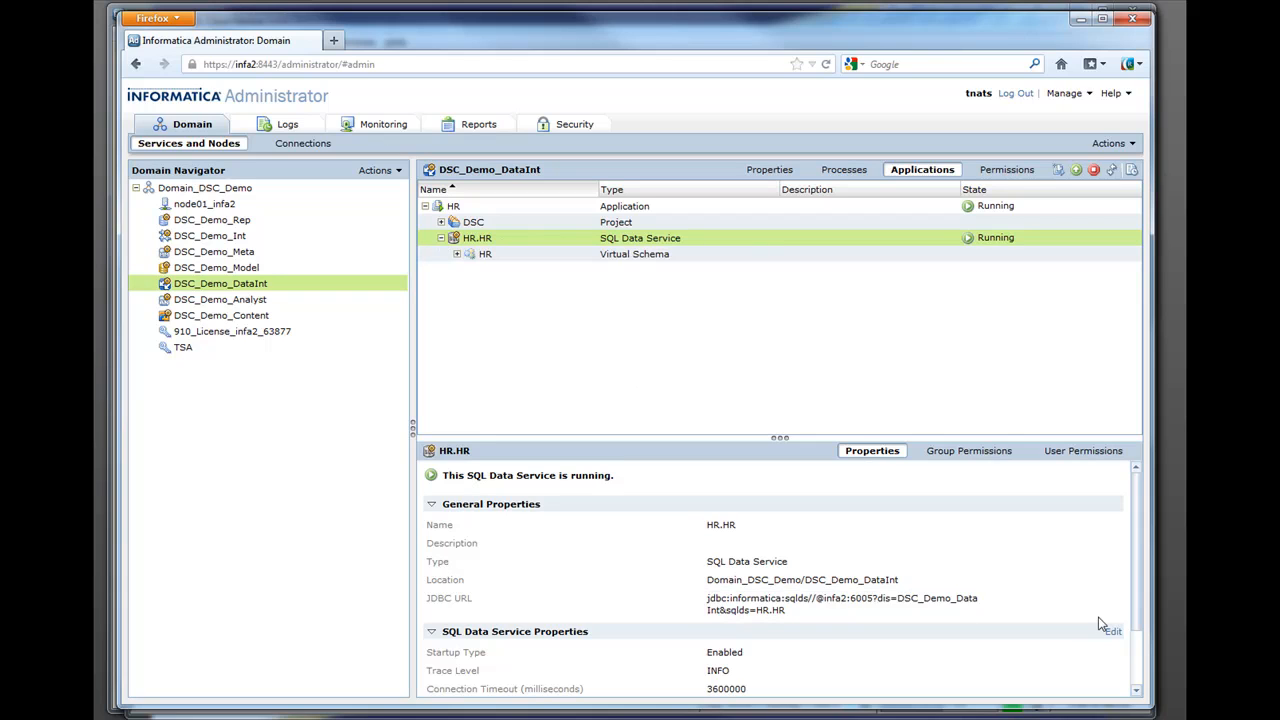
scroll("down", 3)
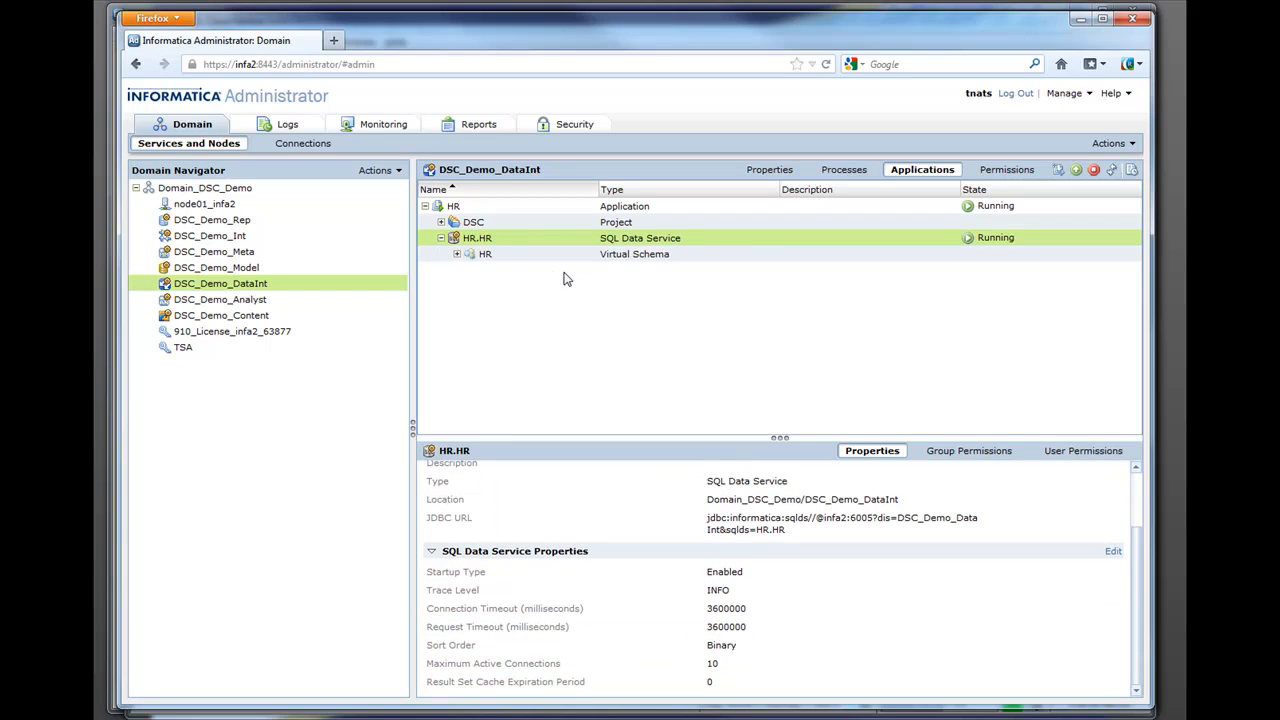
left_click(484, 252)
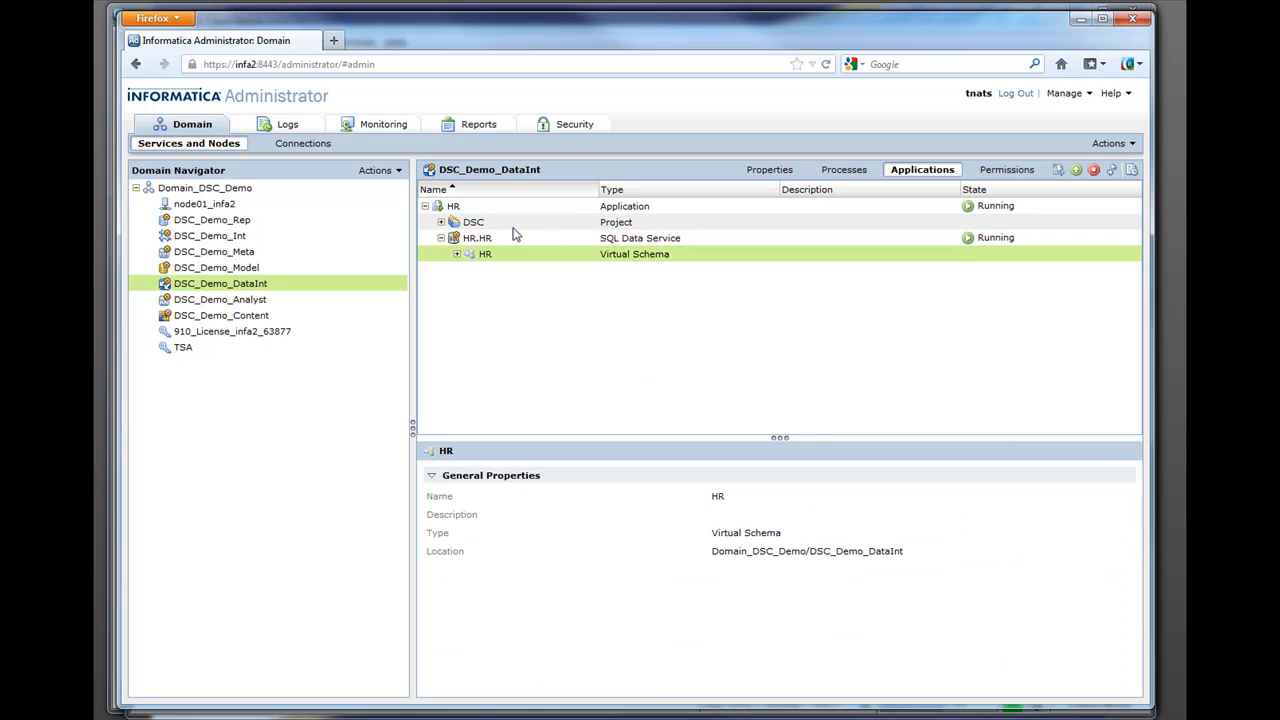
left_click(476, 238)
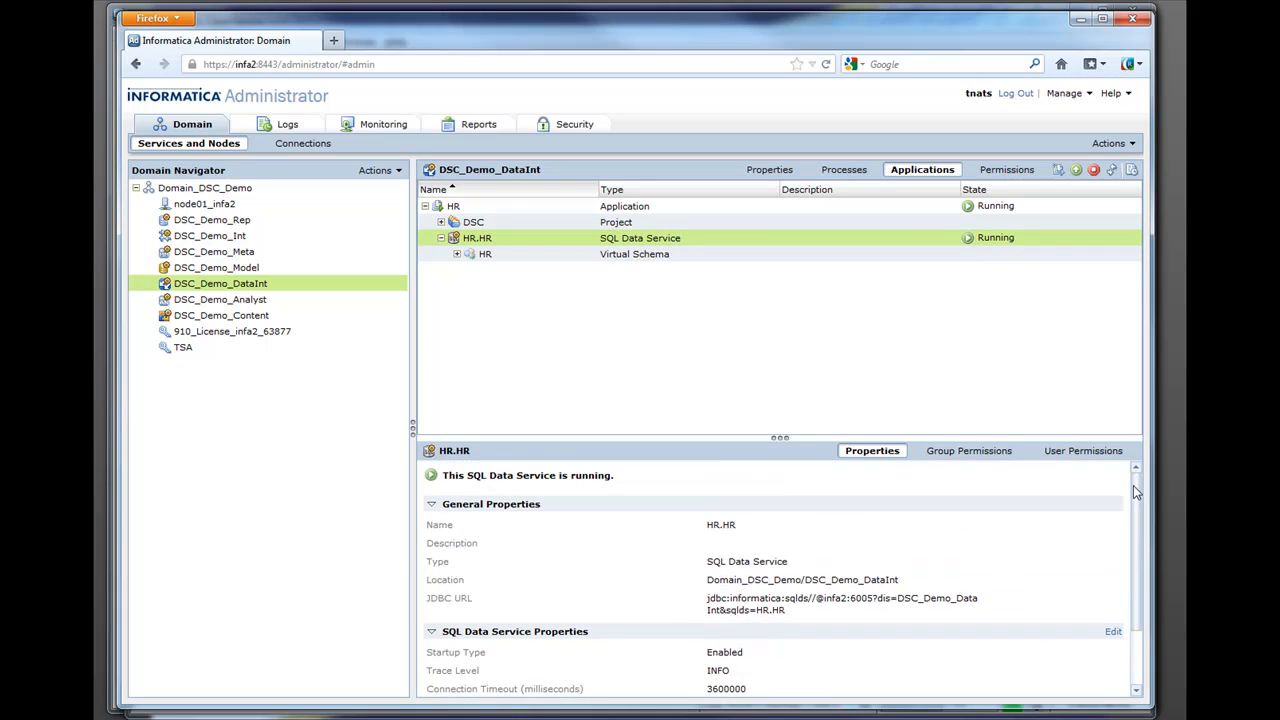
left_click(456, 252)
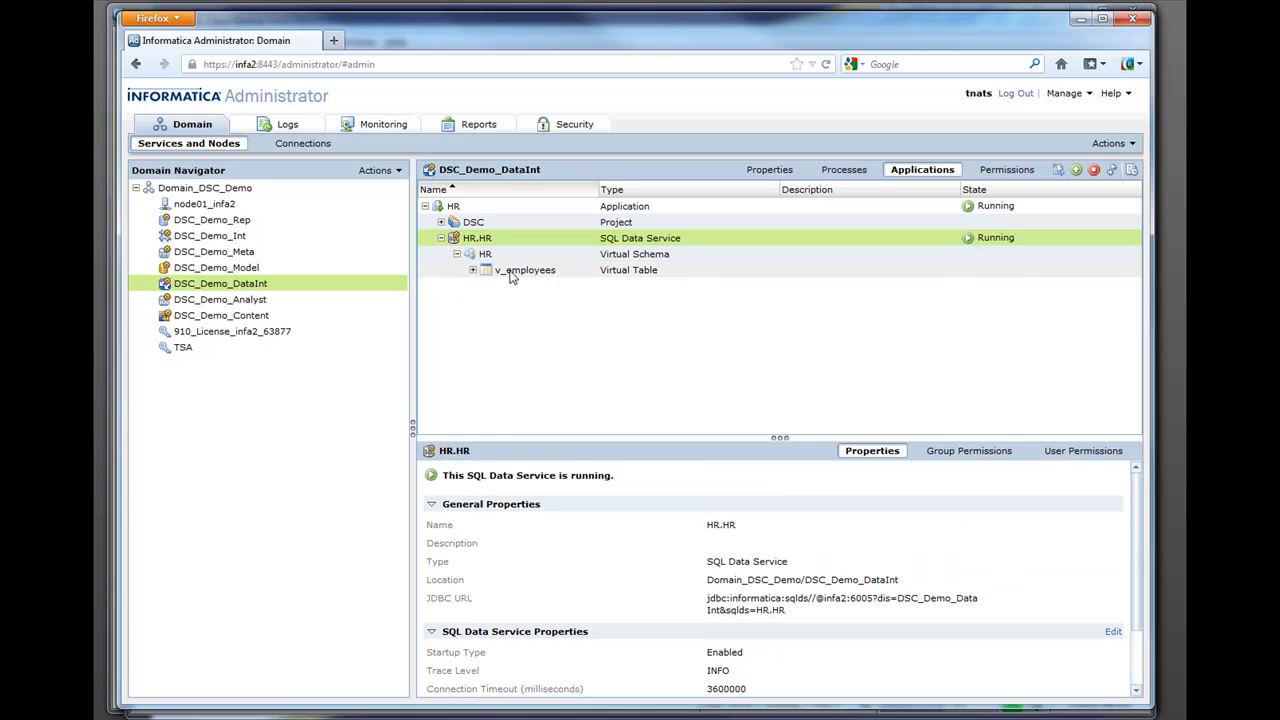
left_click(524, 270)
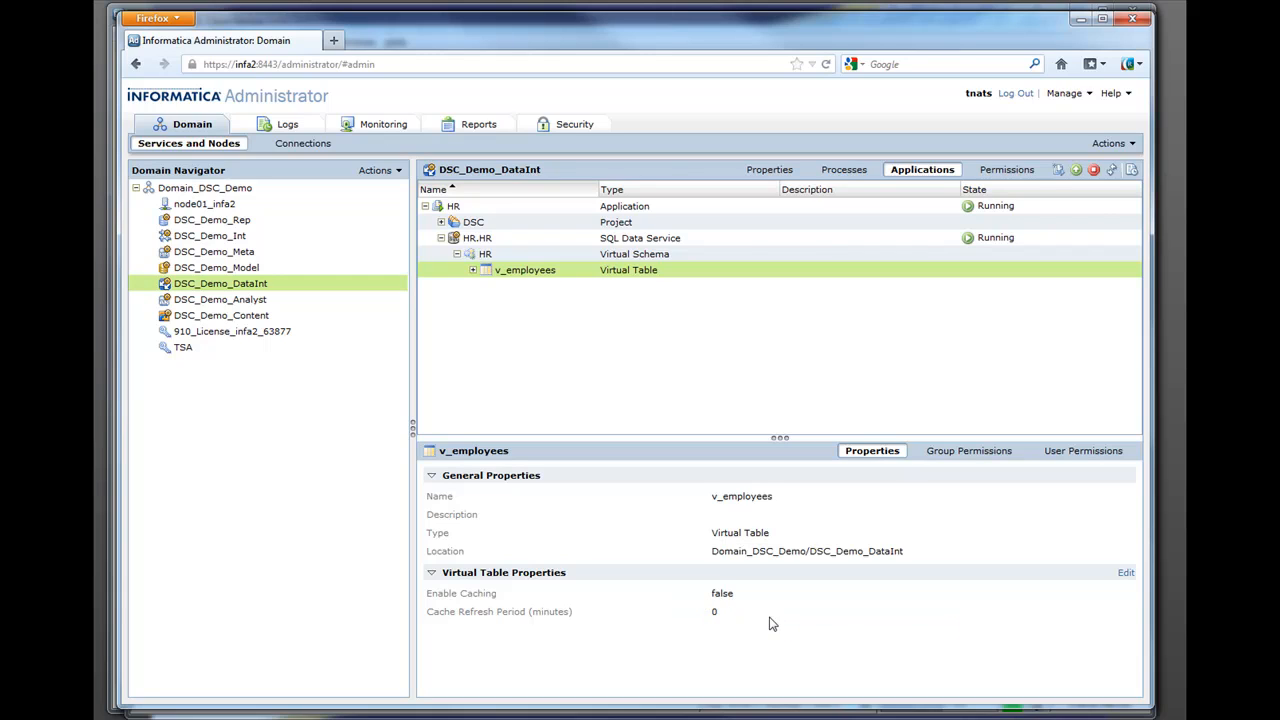
mouse_move(716, 606)
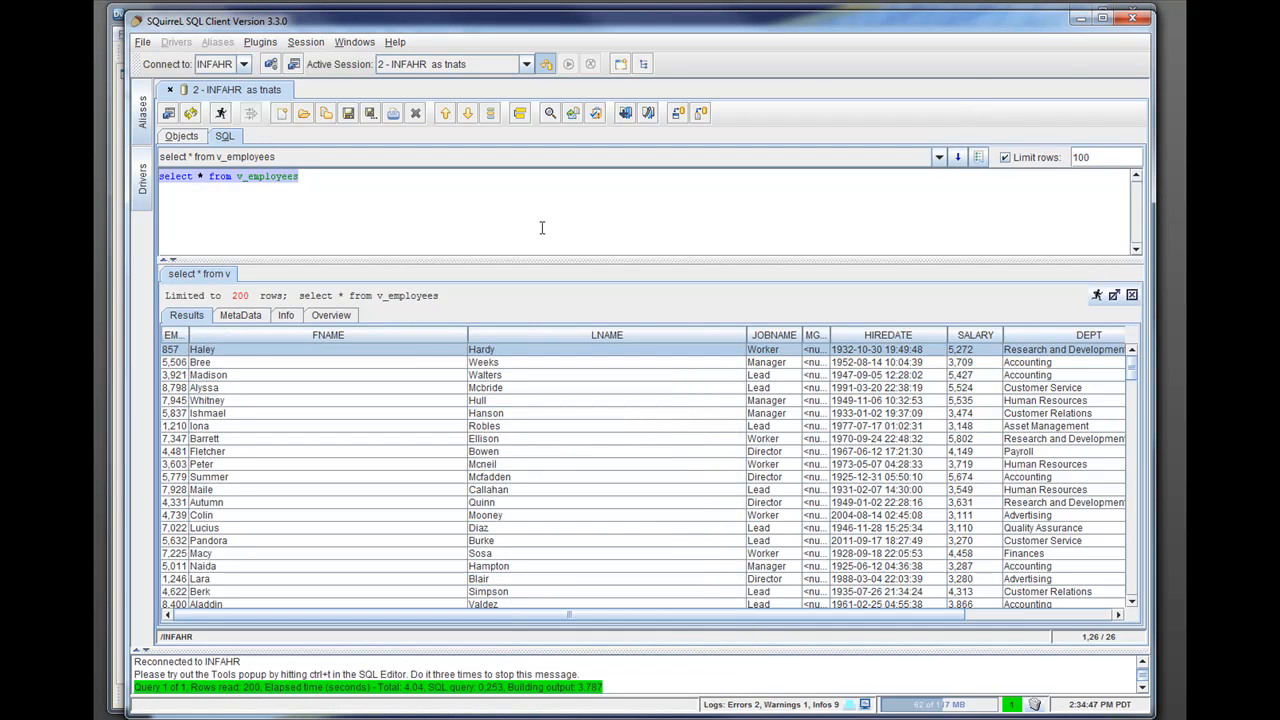
mouse_move(856, 308)
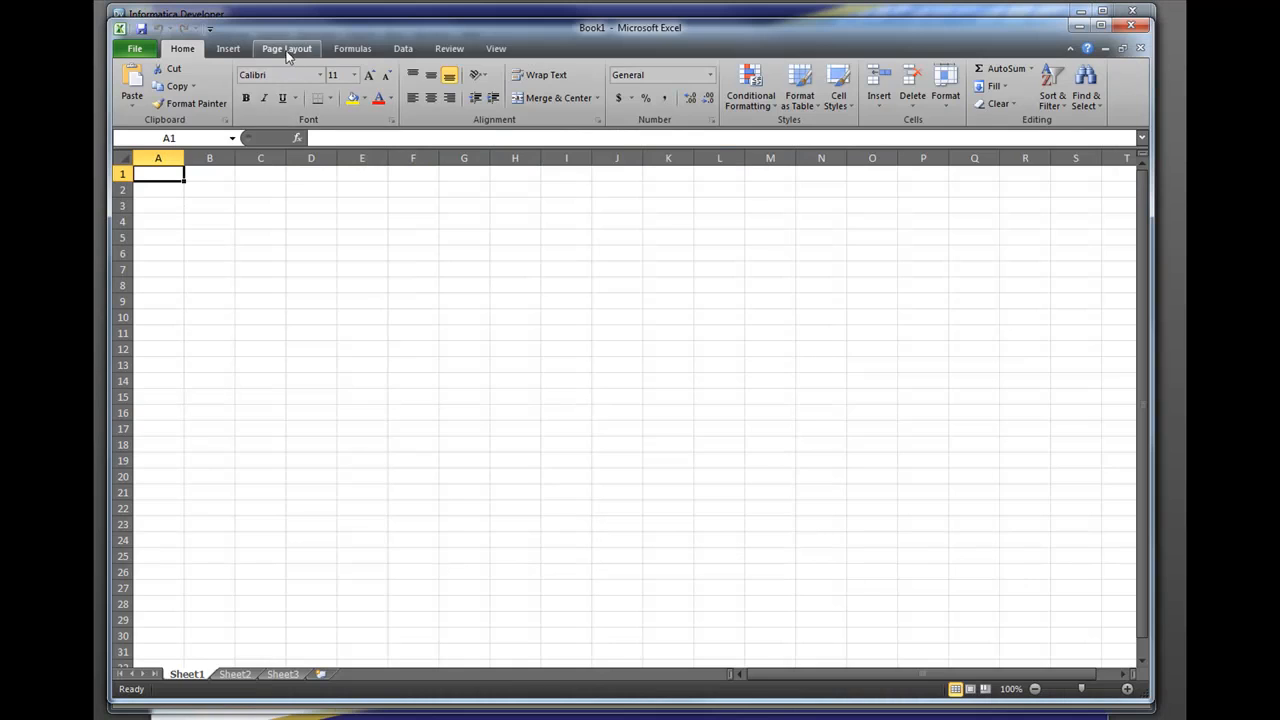
Start a Microsoft Query import using the INFAHR ODBC data source
left_click(240, 84)
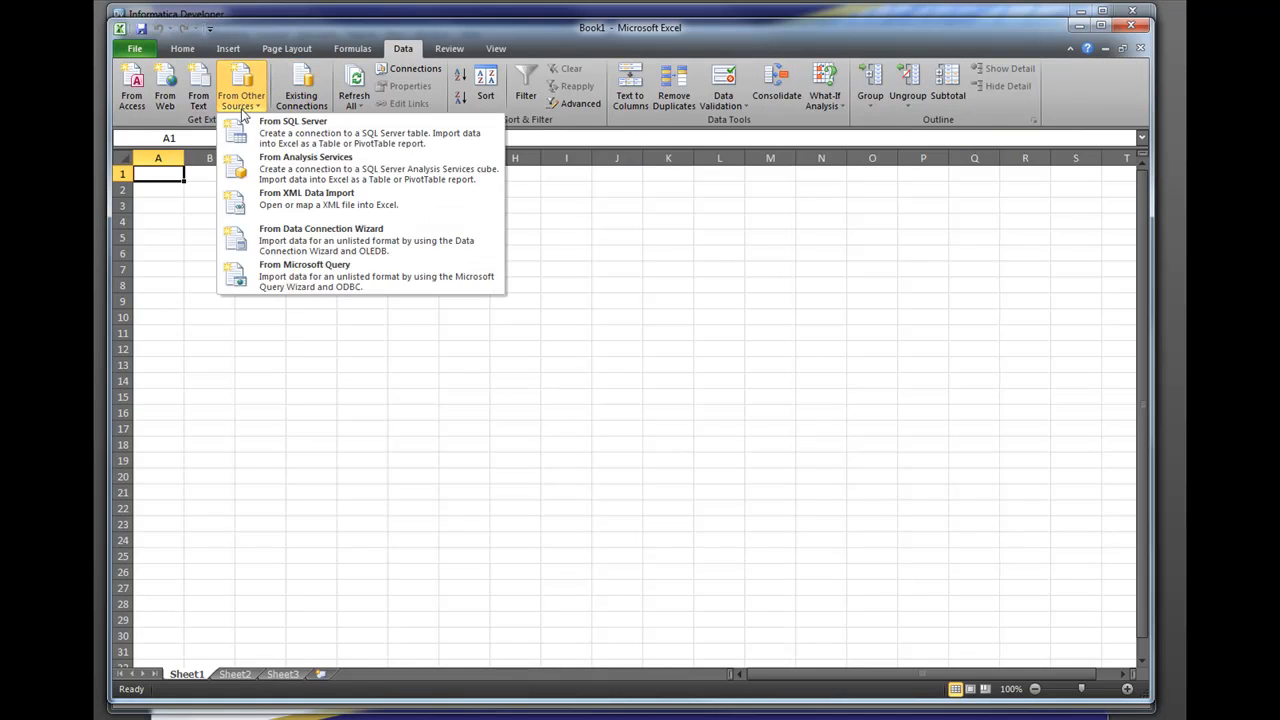
left_click(304, 270)
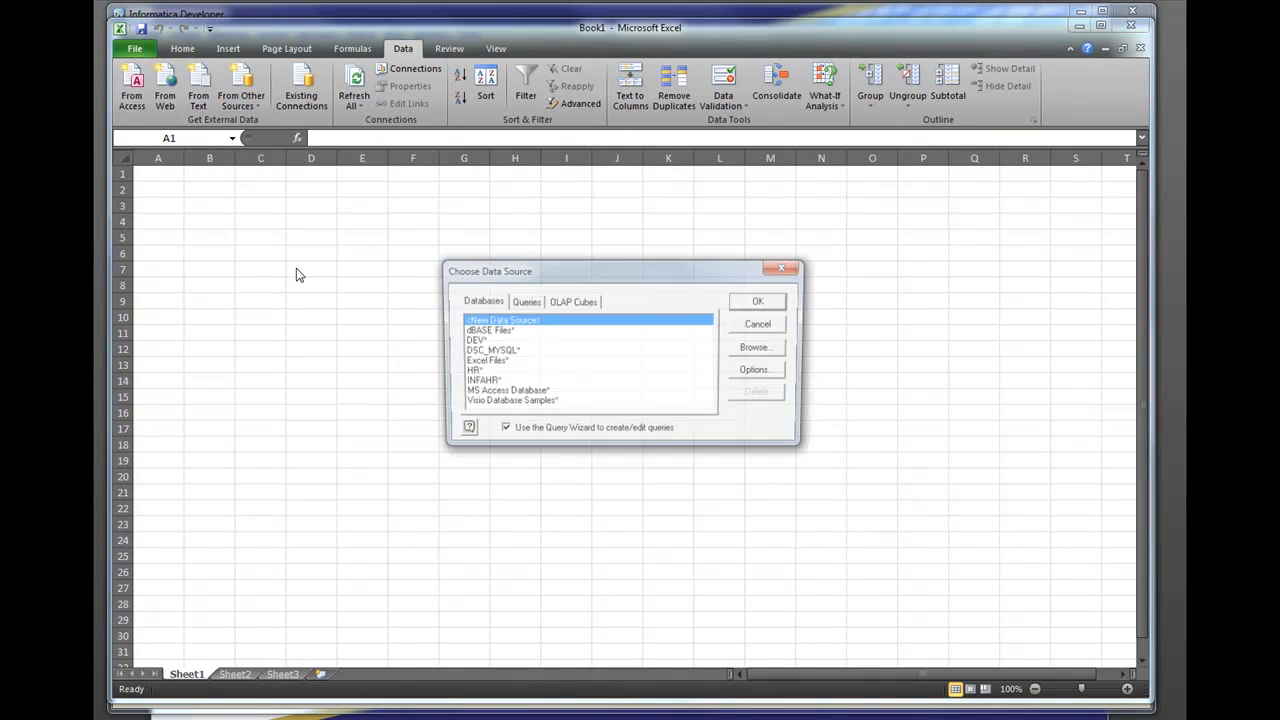
left_click(478, 380)
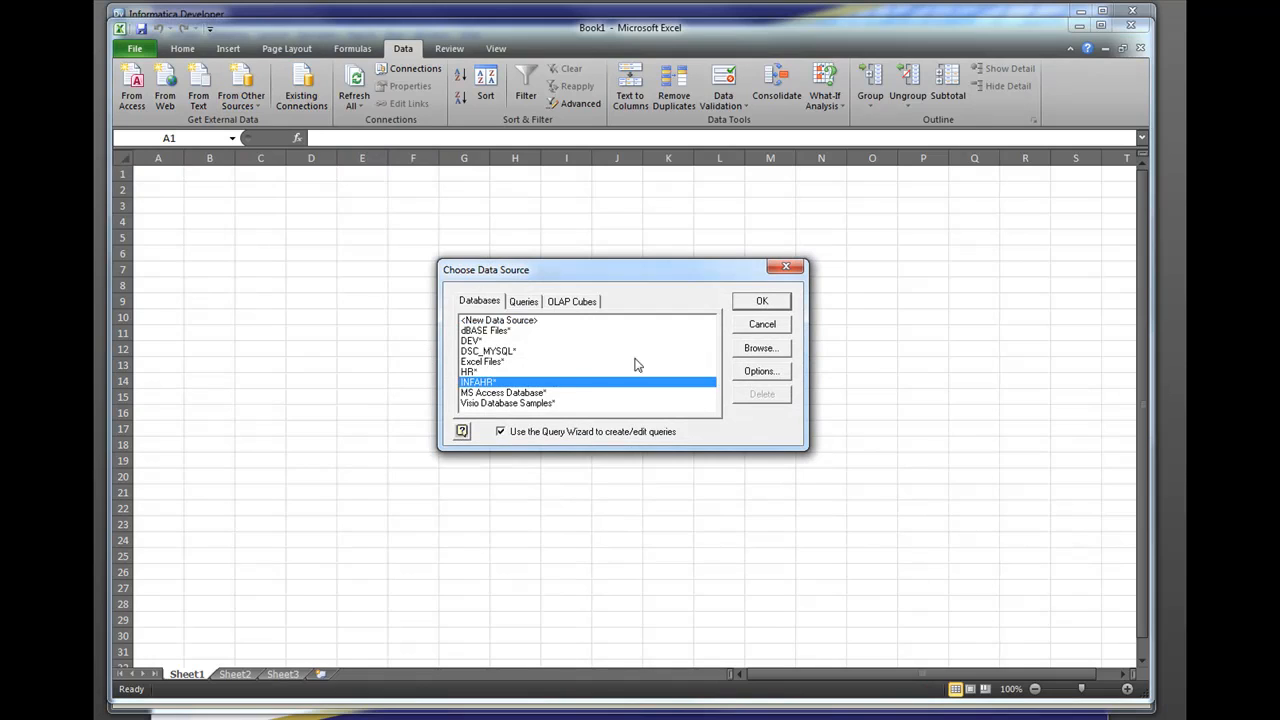
left_click(760, 300)
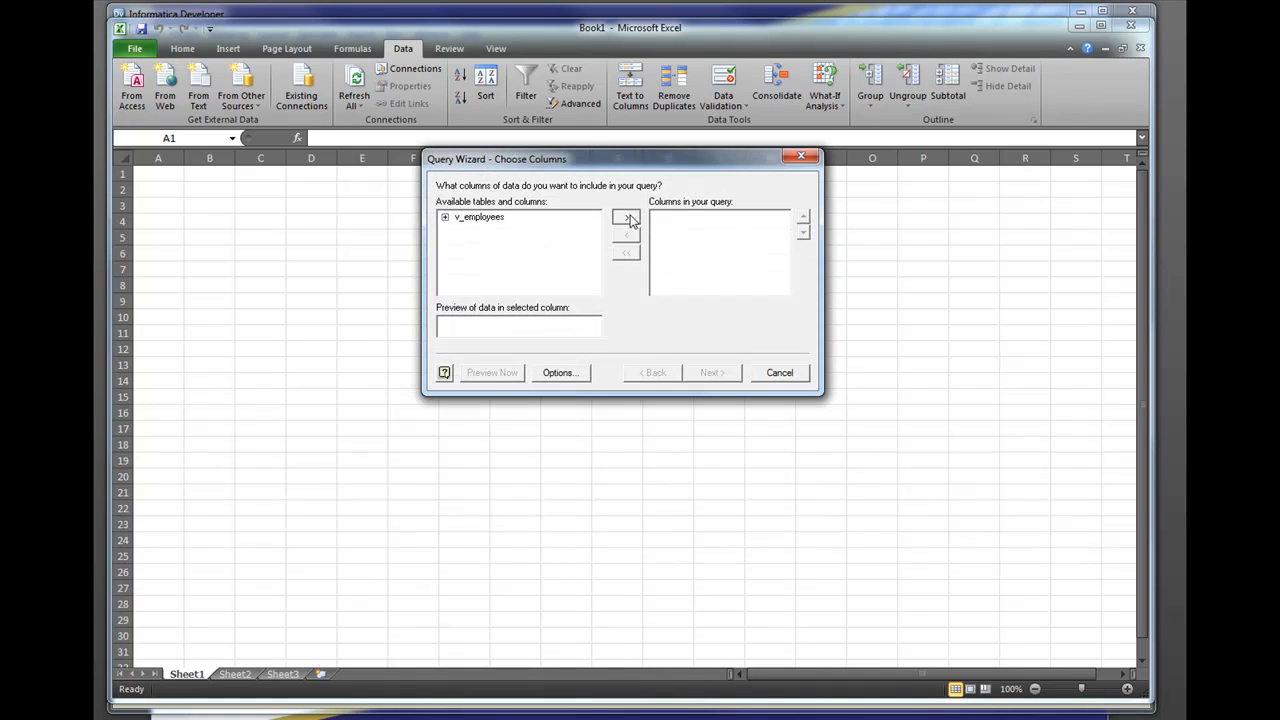
Add all v_employees columns in the Query Wizard and finish, returning the data to Excel
left_click(626, 216)
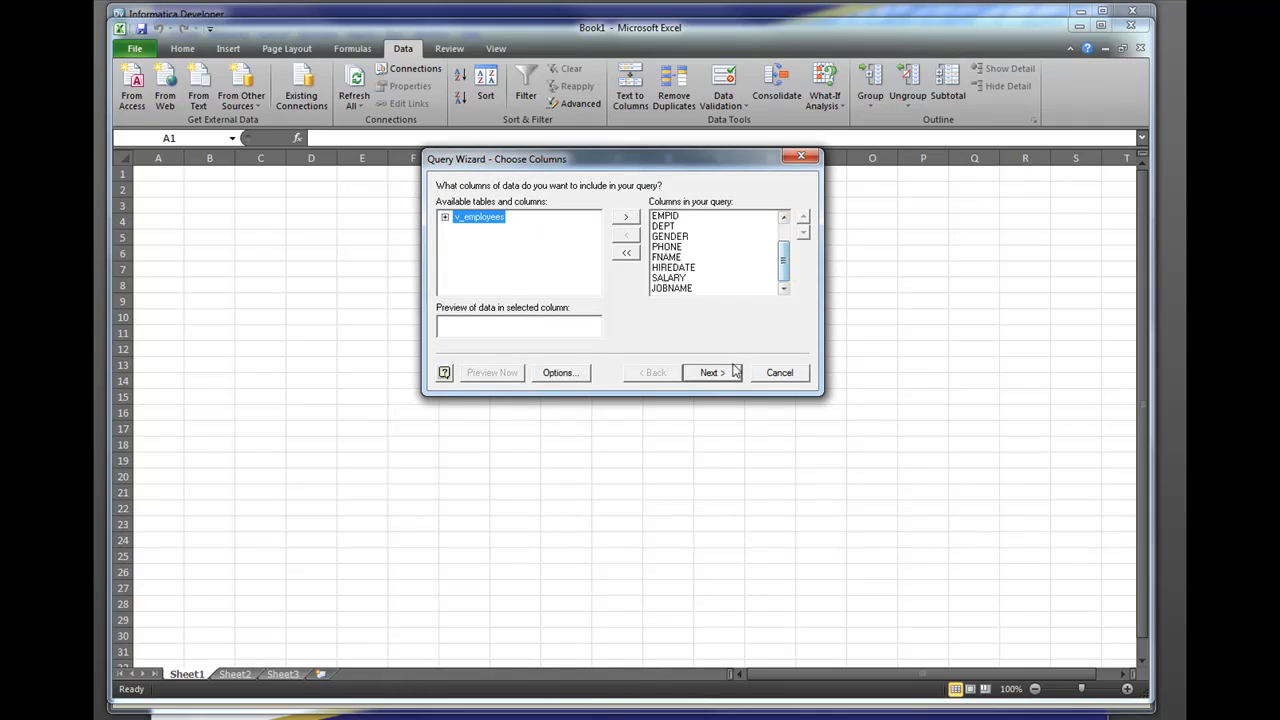
left_click(712, 372)
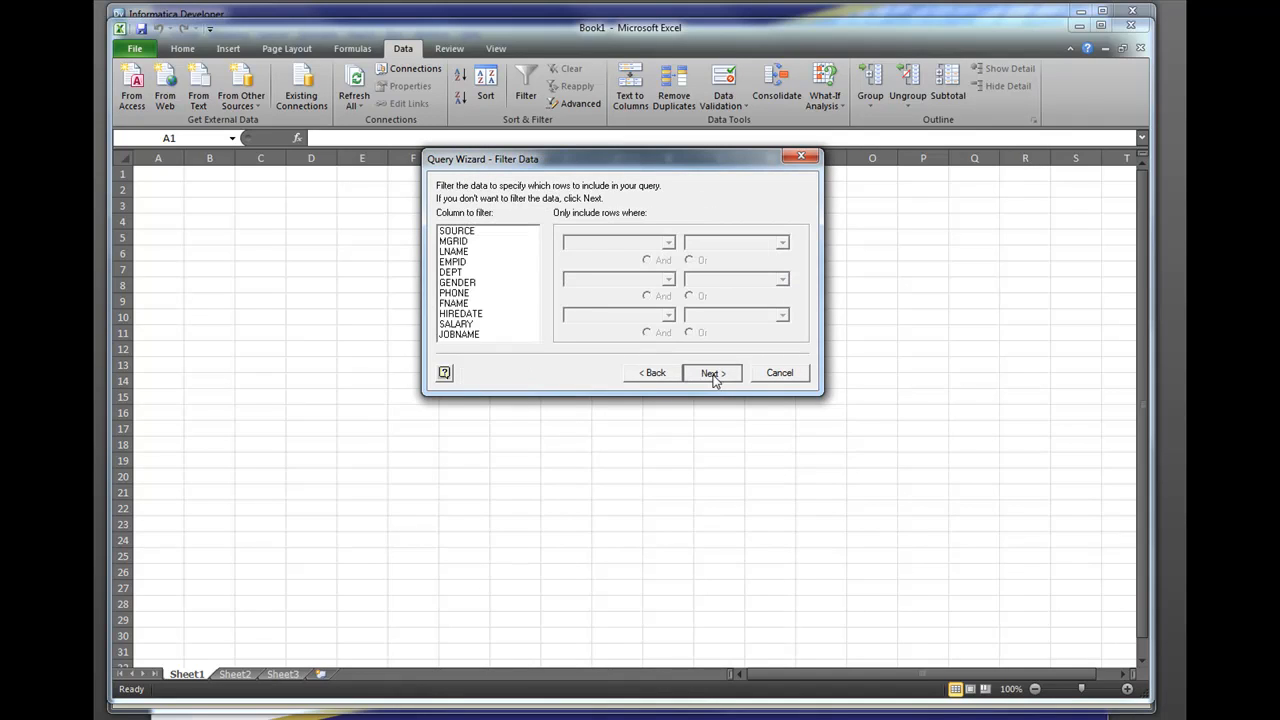
left_click(712, 372)
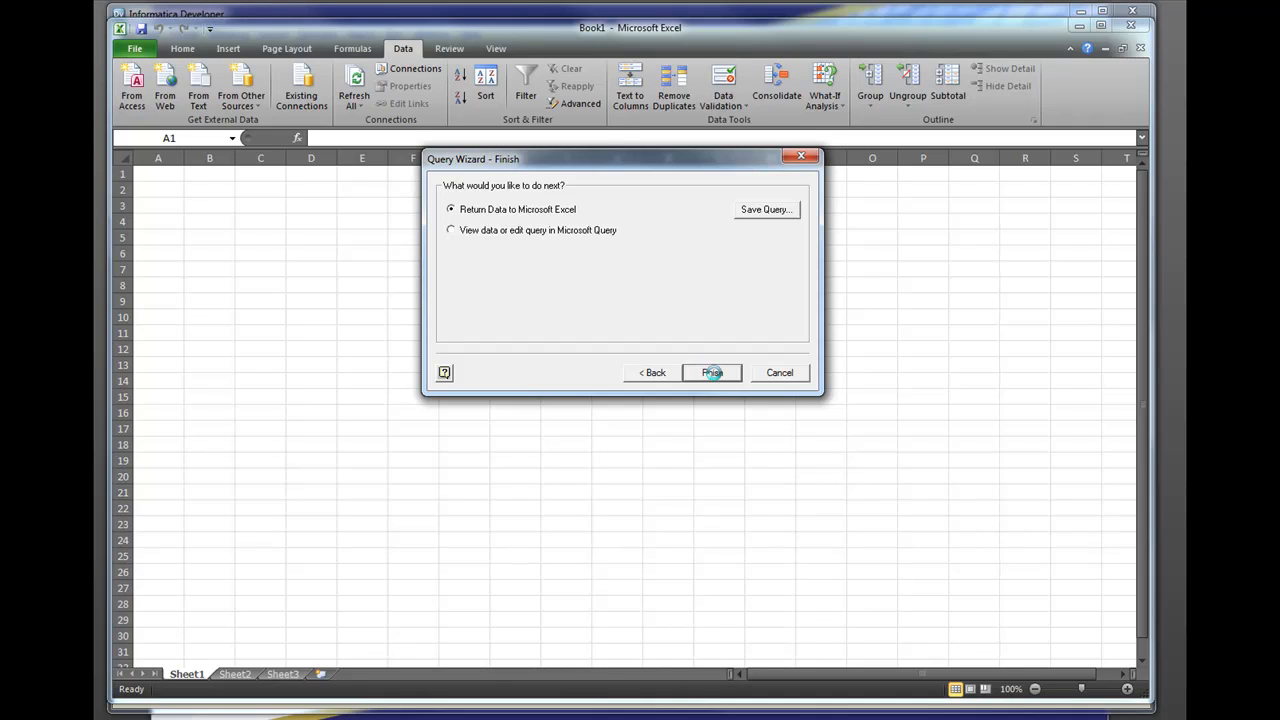
left_click(712, 372)
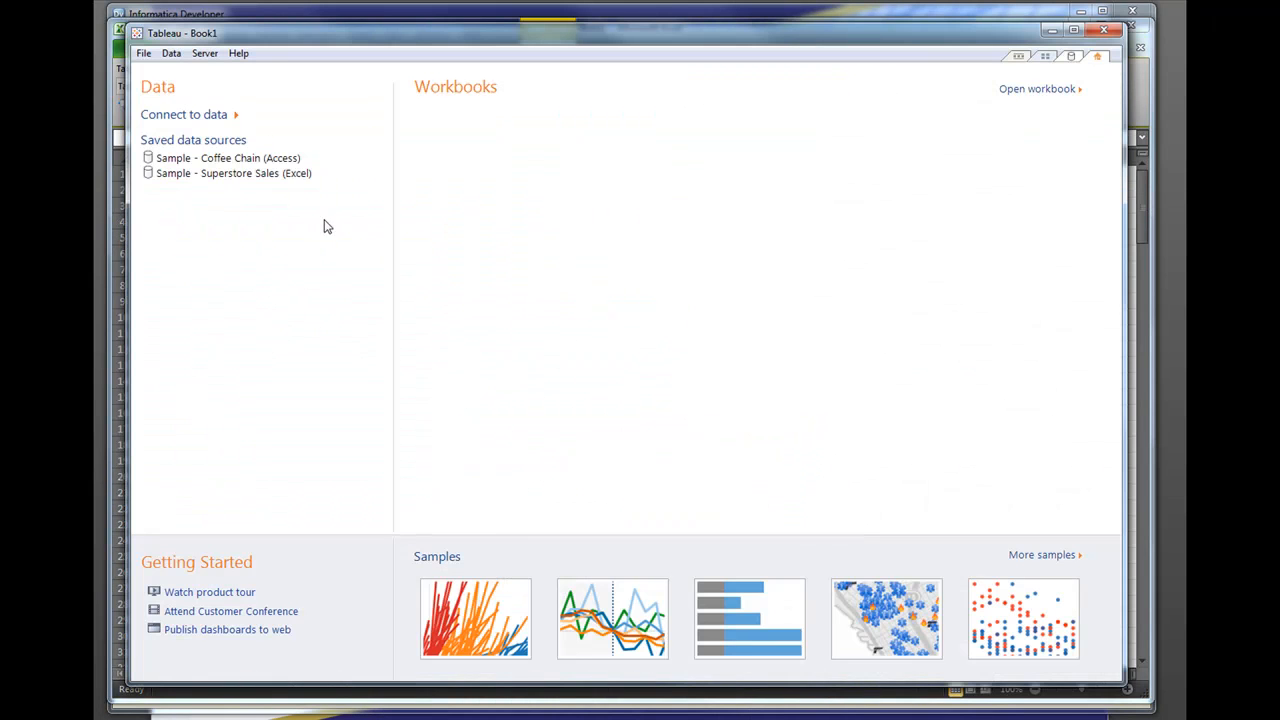
mouse_move(196, 114)
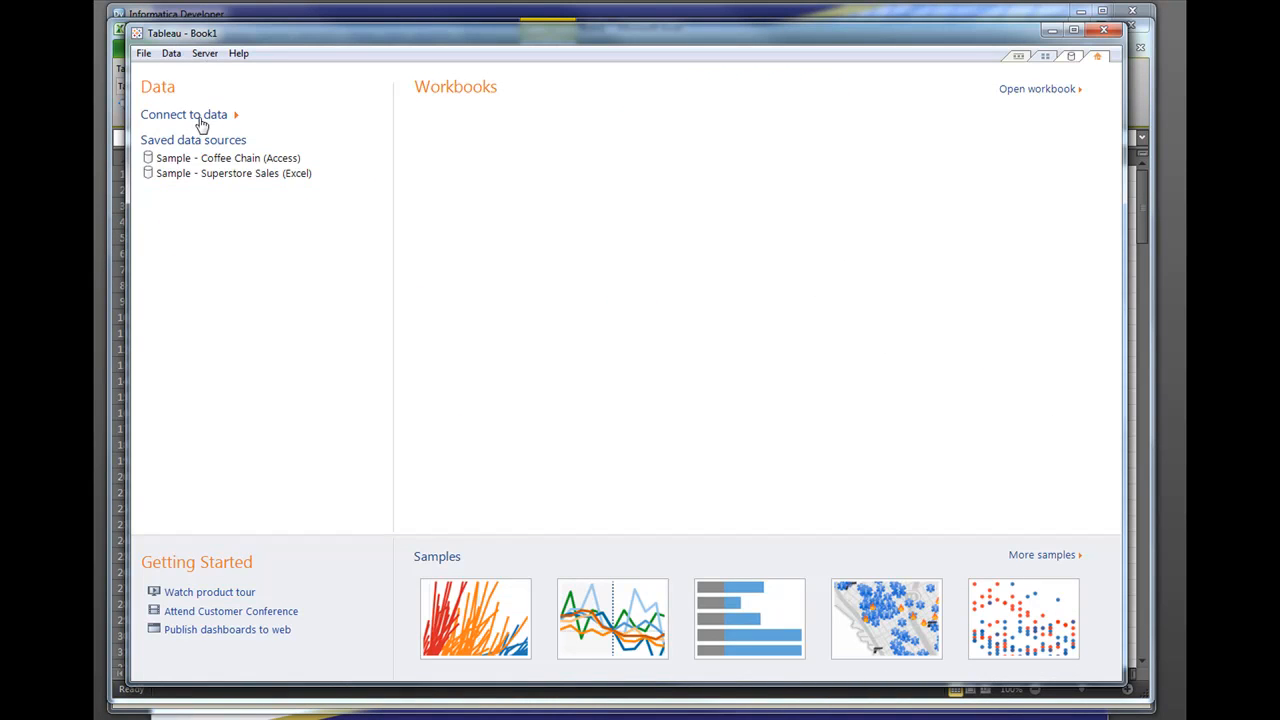
Connect to the INFAHR32 DSN over ODBC with the 'tnats' login credentials
left_click(184, 114)
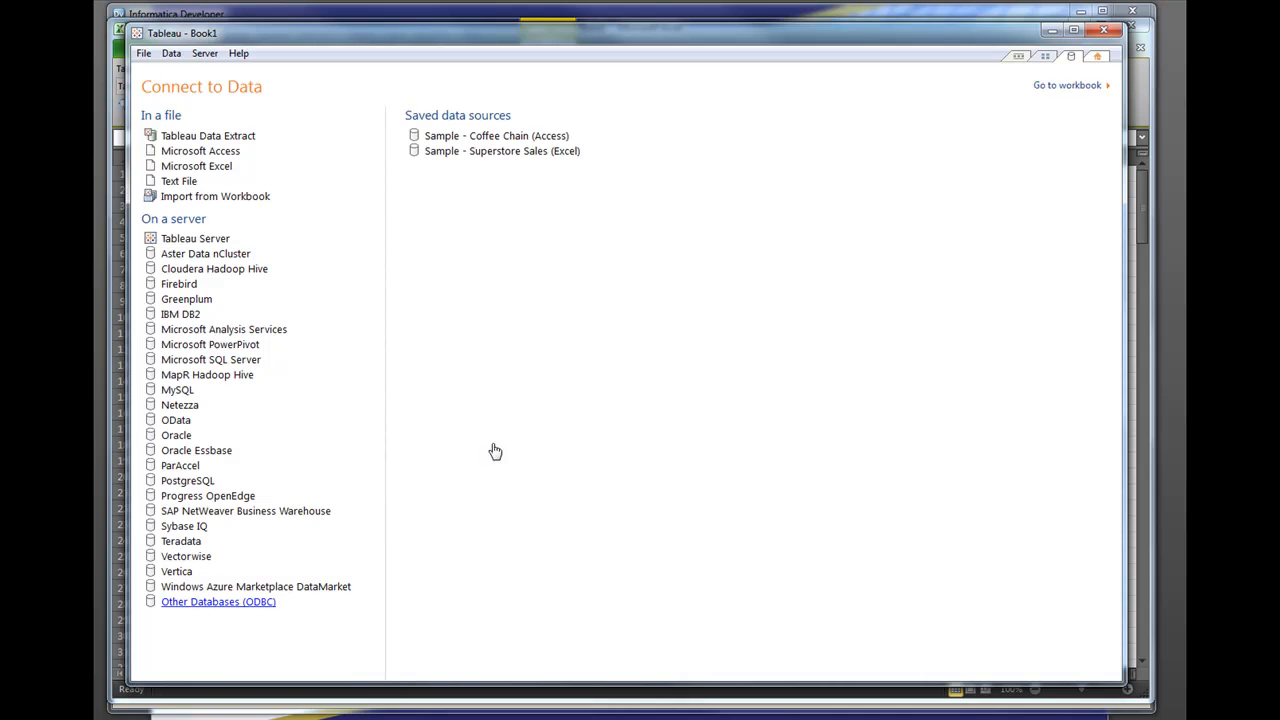
left_click(218, 600)
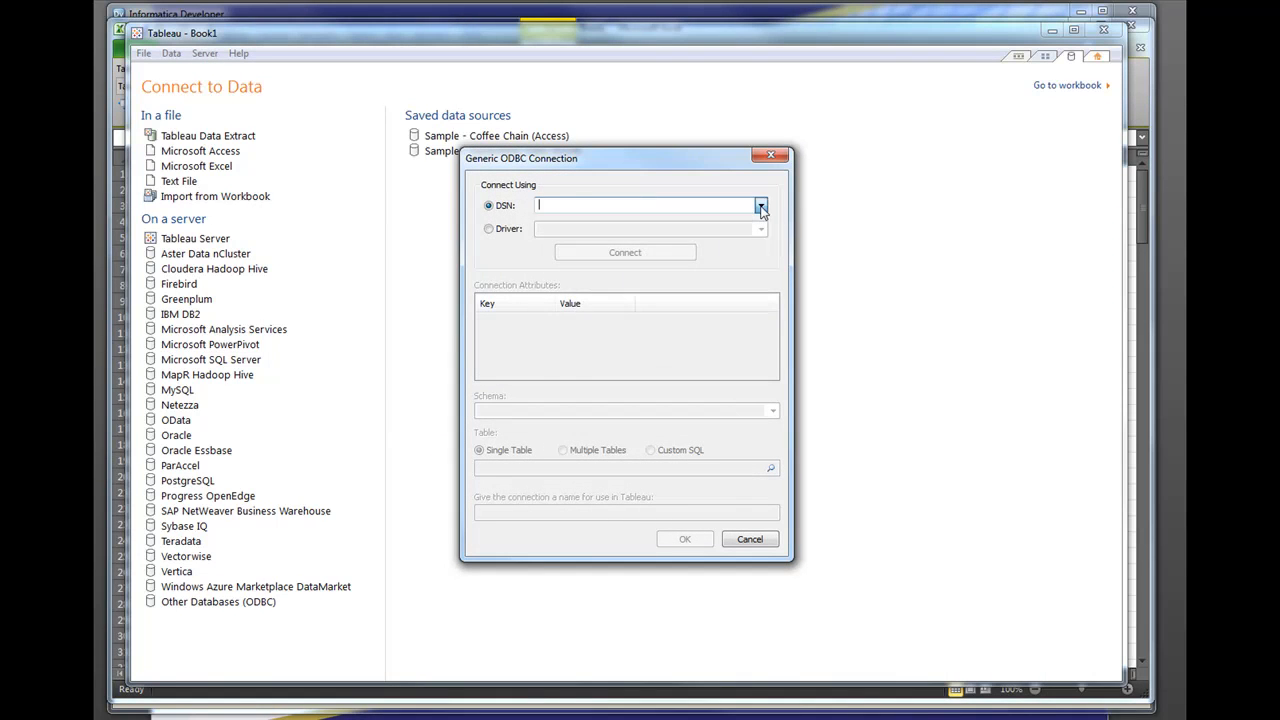
left_click(760, 204)
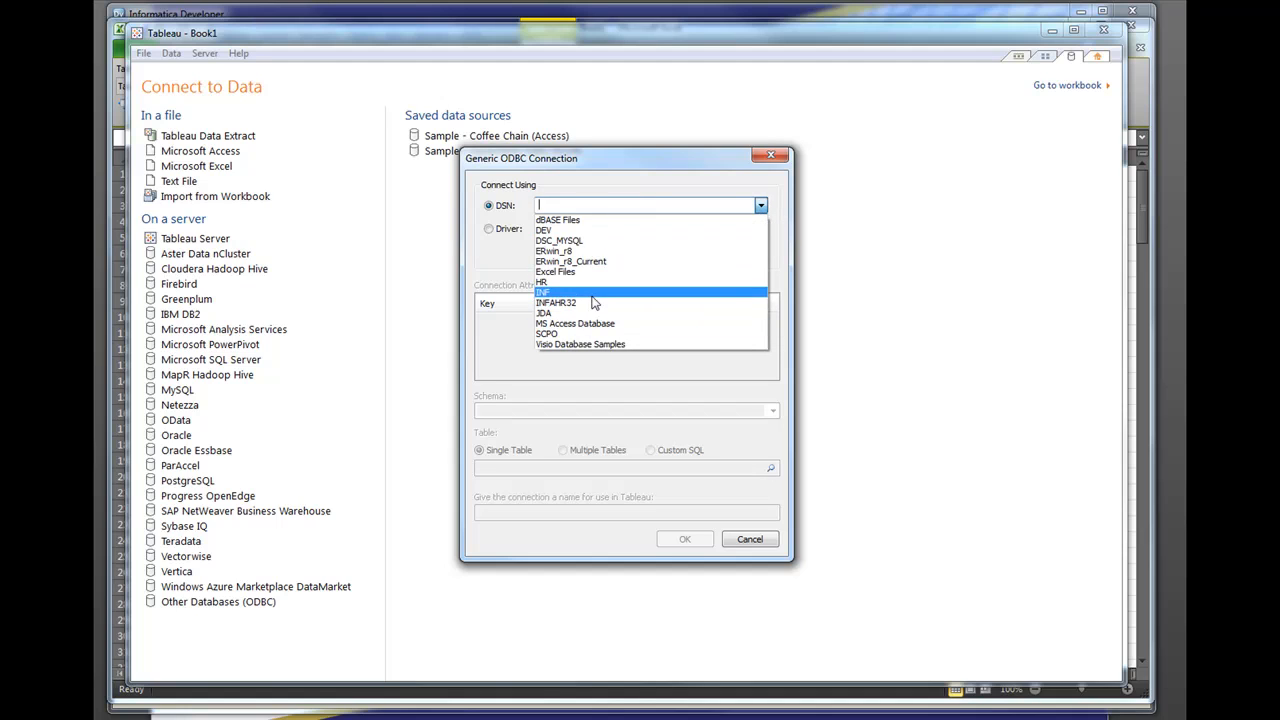
left_click(624, 252)
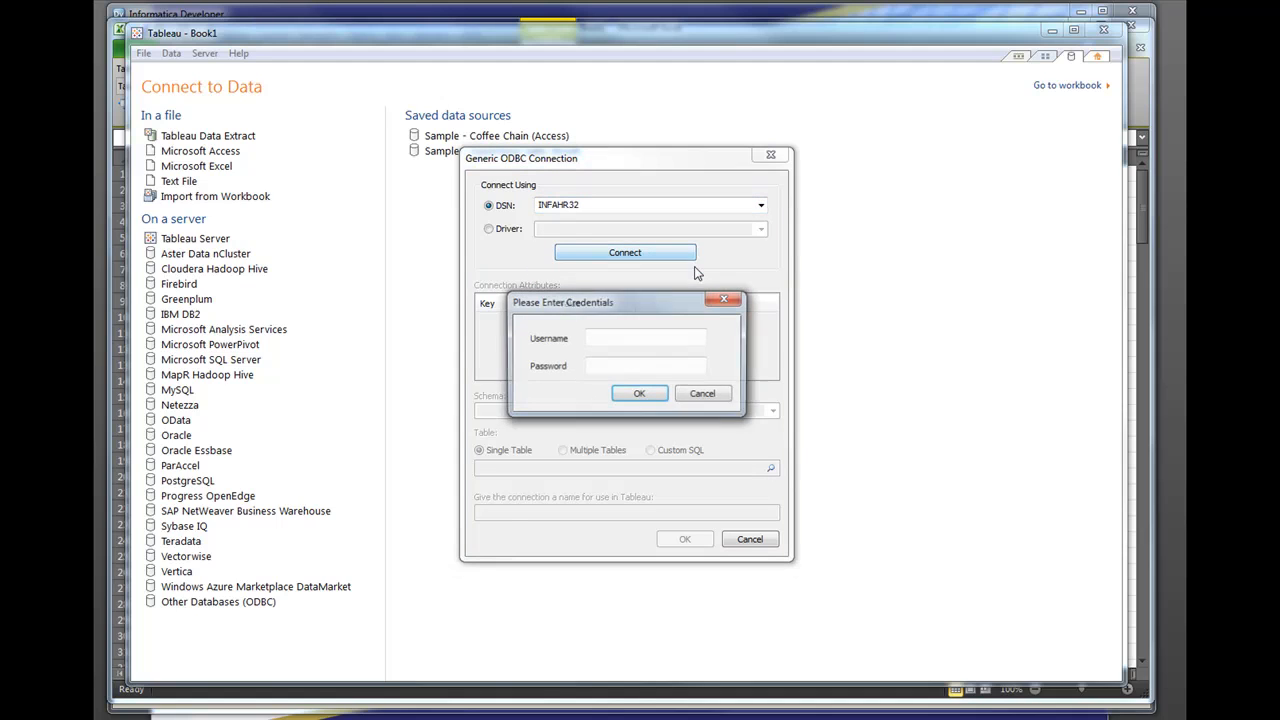
type("tnats")
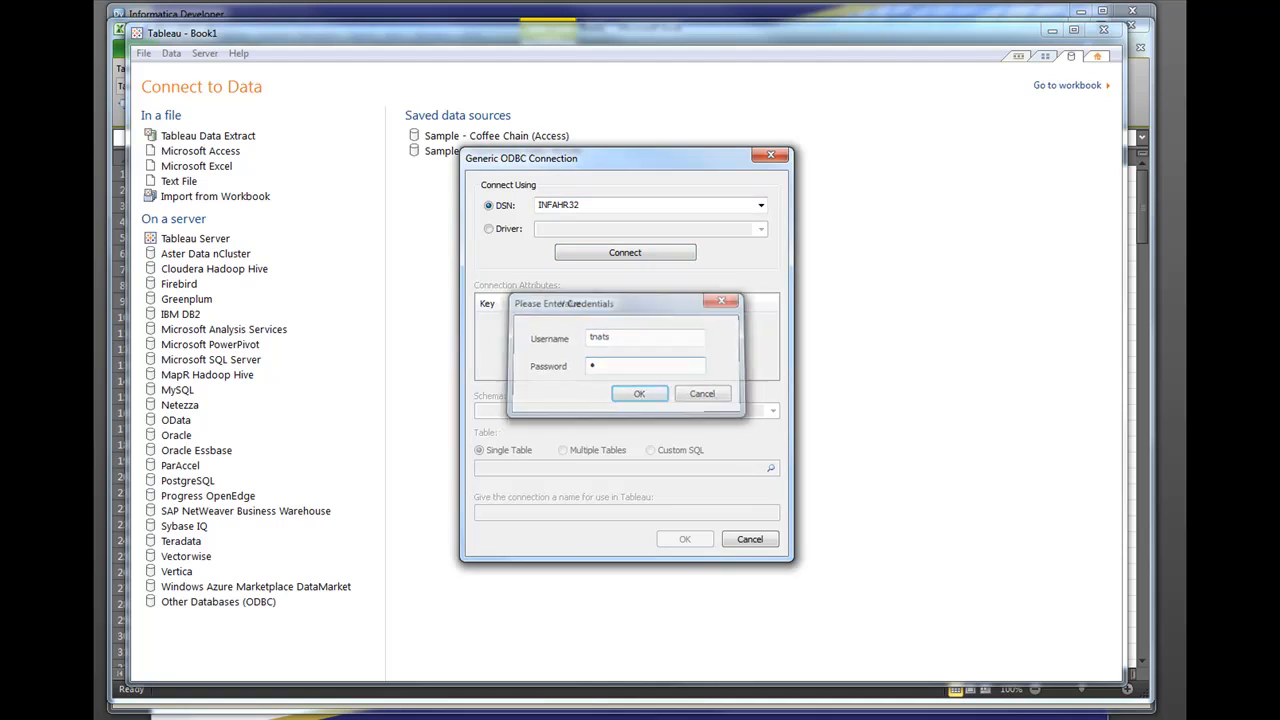
left_click(640, 392)
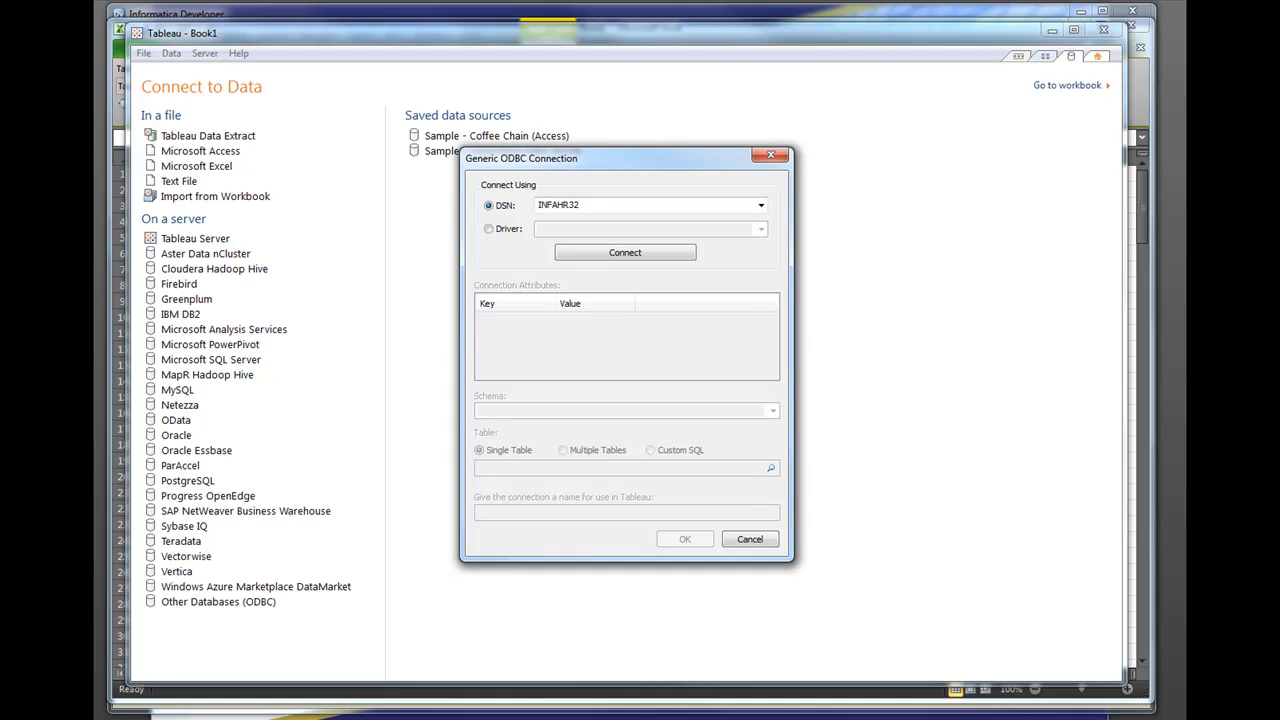
left_click(624, 252)
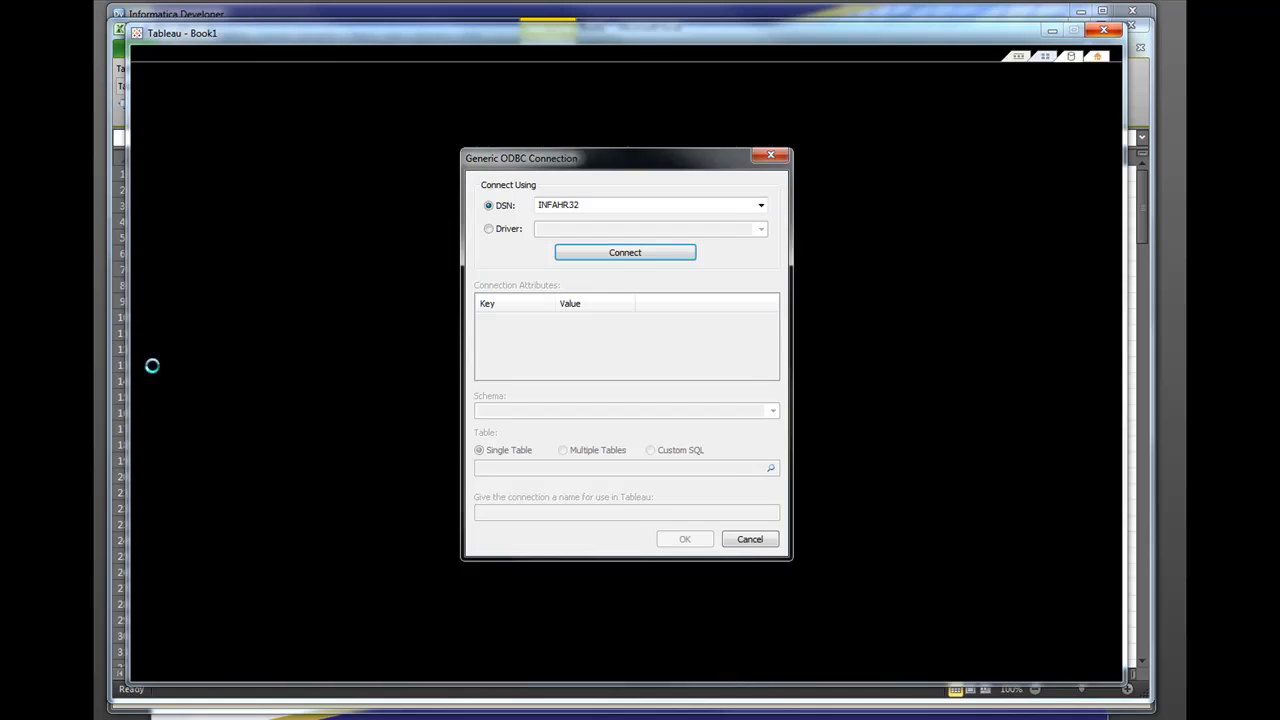
left_click(624, 252)
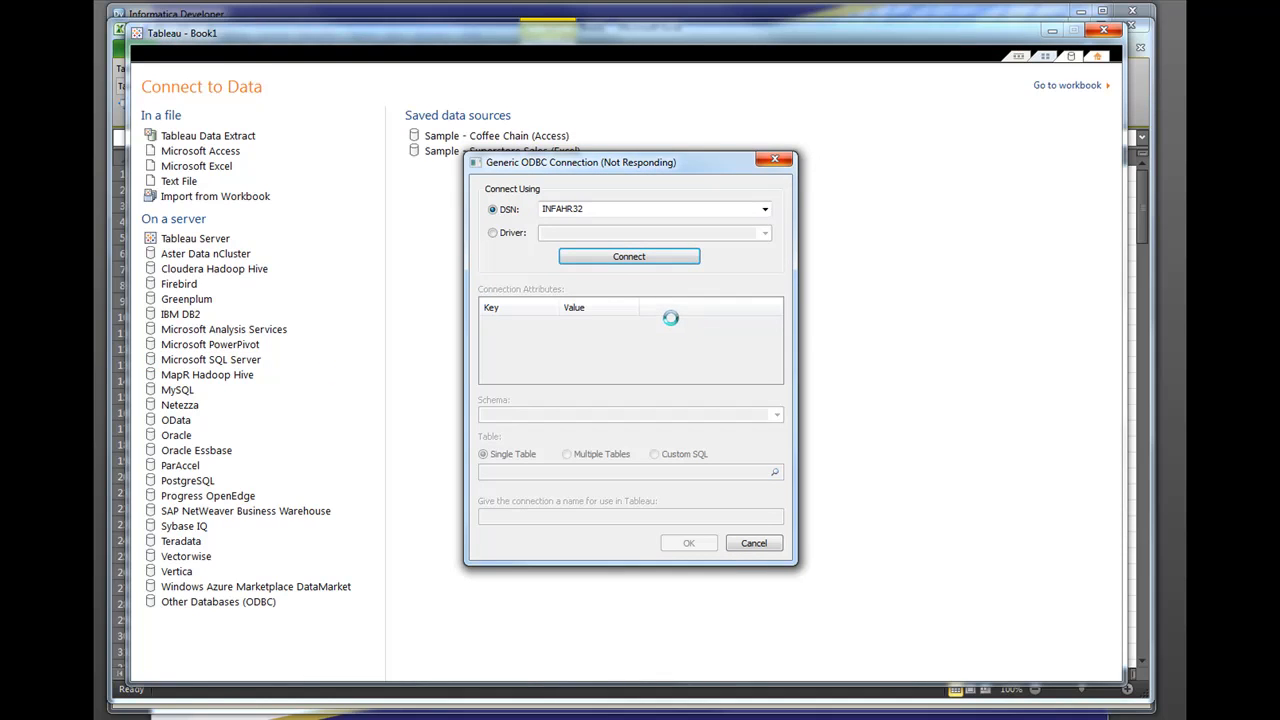
left_click(628, 256)
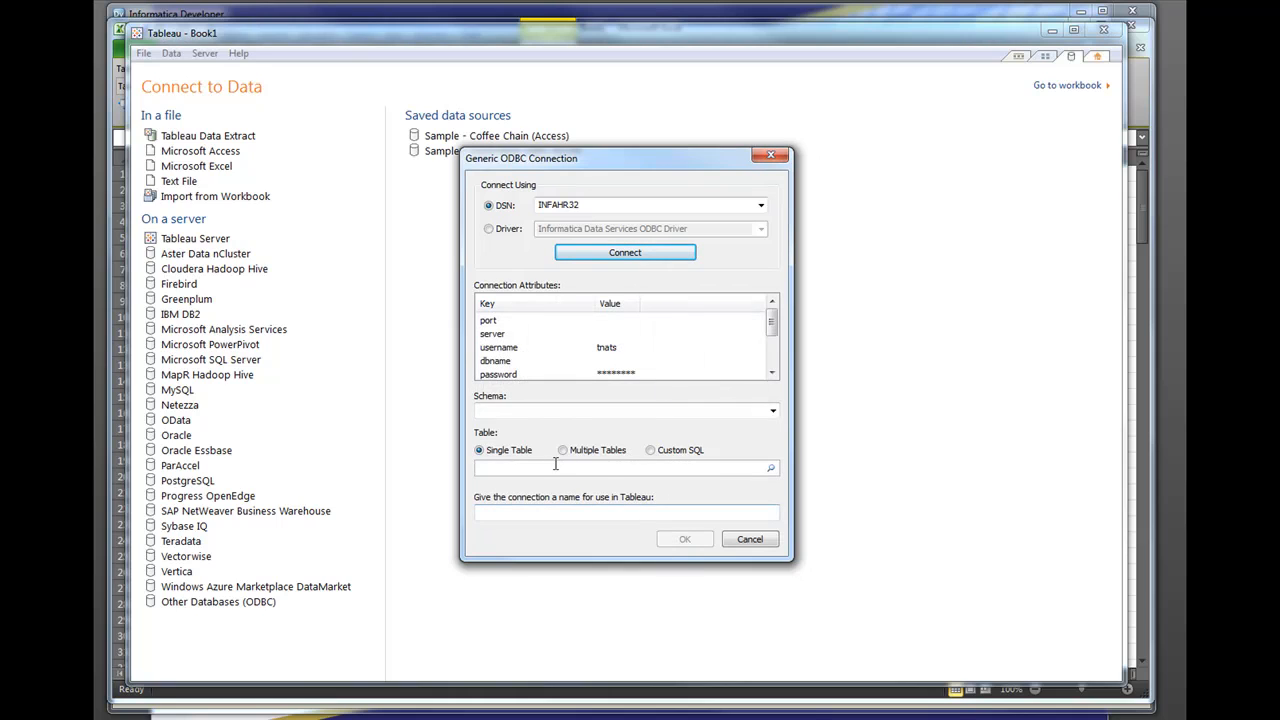
Select the v_employees table, confirm the connection and dismiss the ODBC limitations warning
left_click(770, 468)
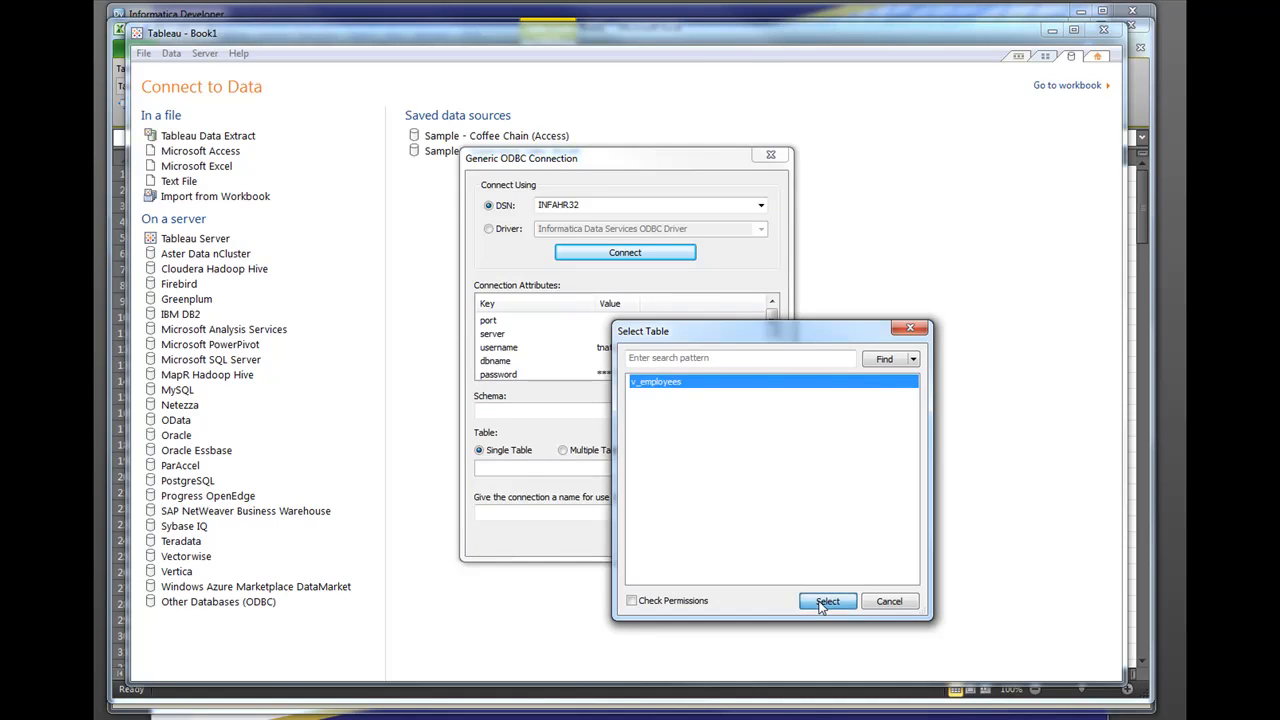
left_click(828, 600)
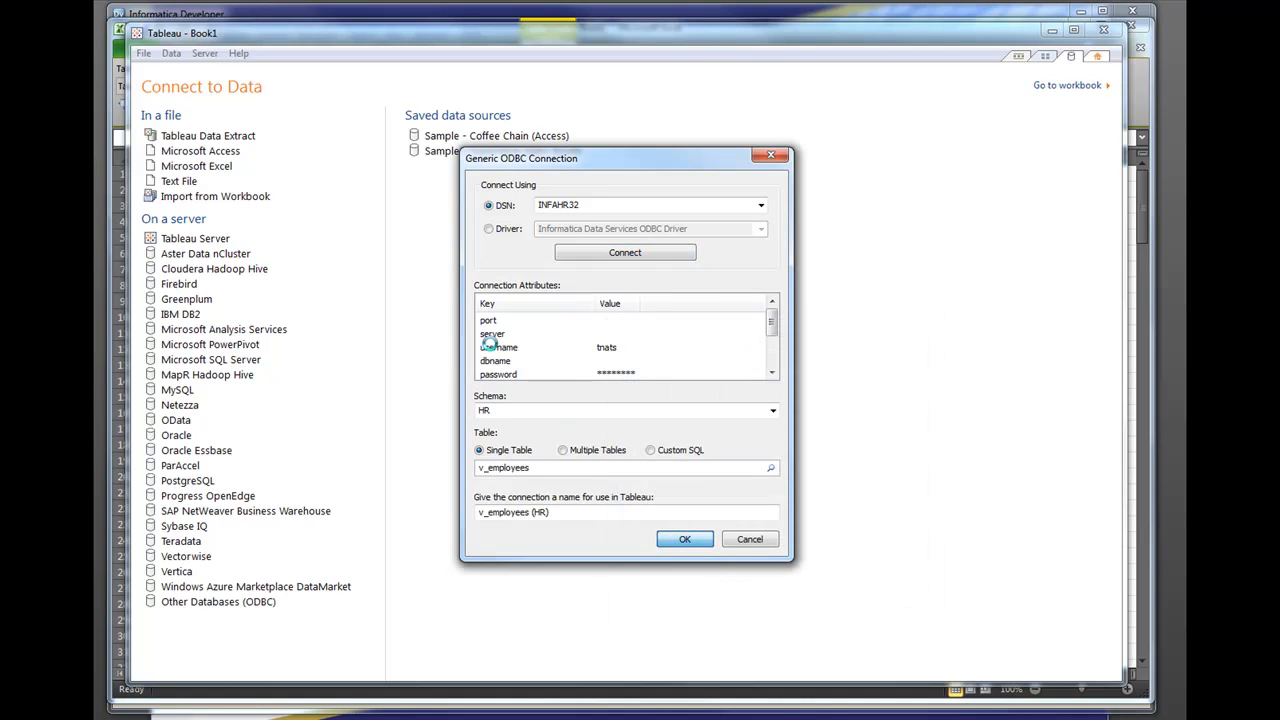
left_click(624, 252)
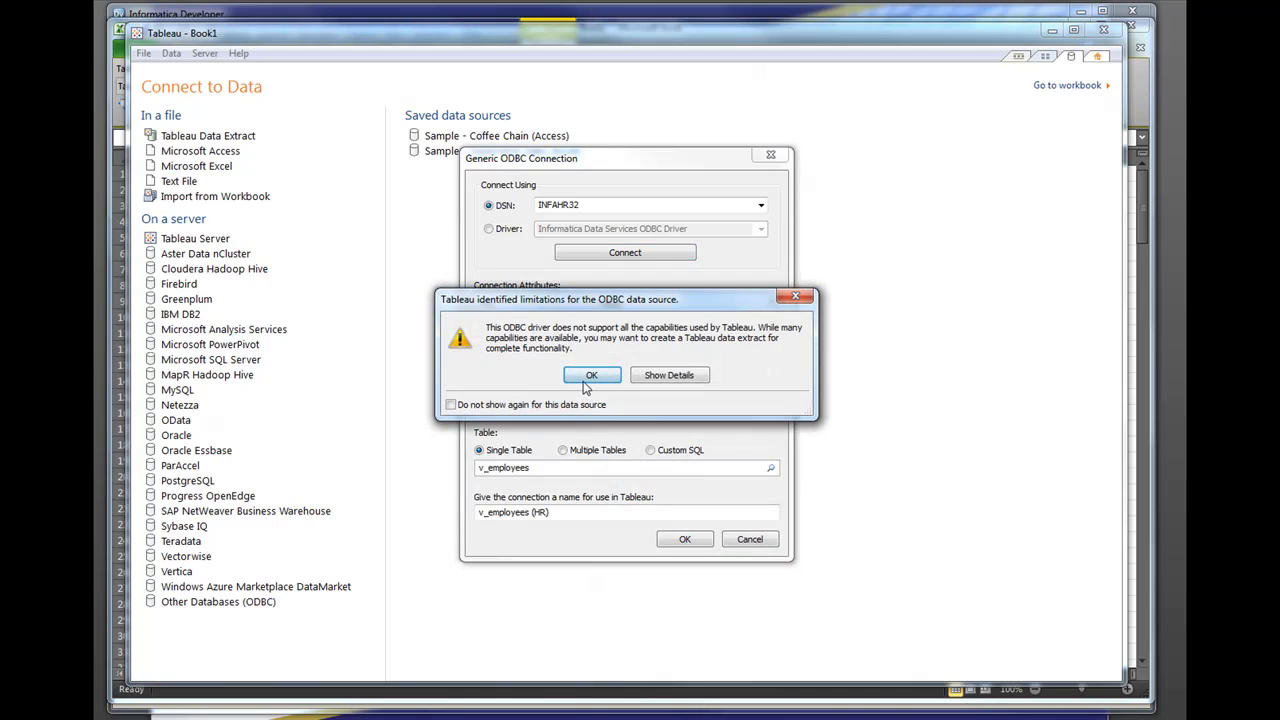
left_click(592, 376)
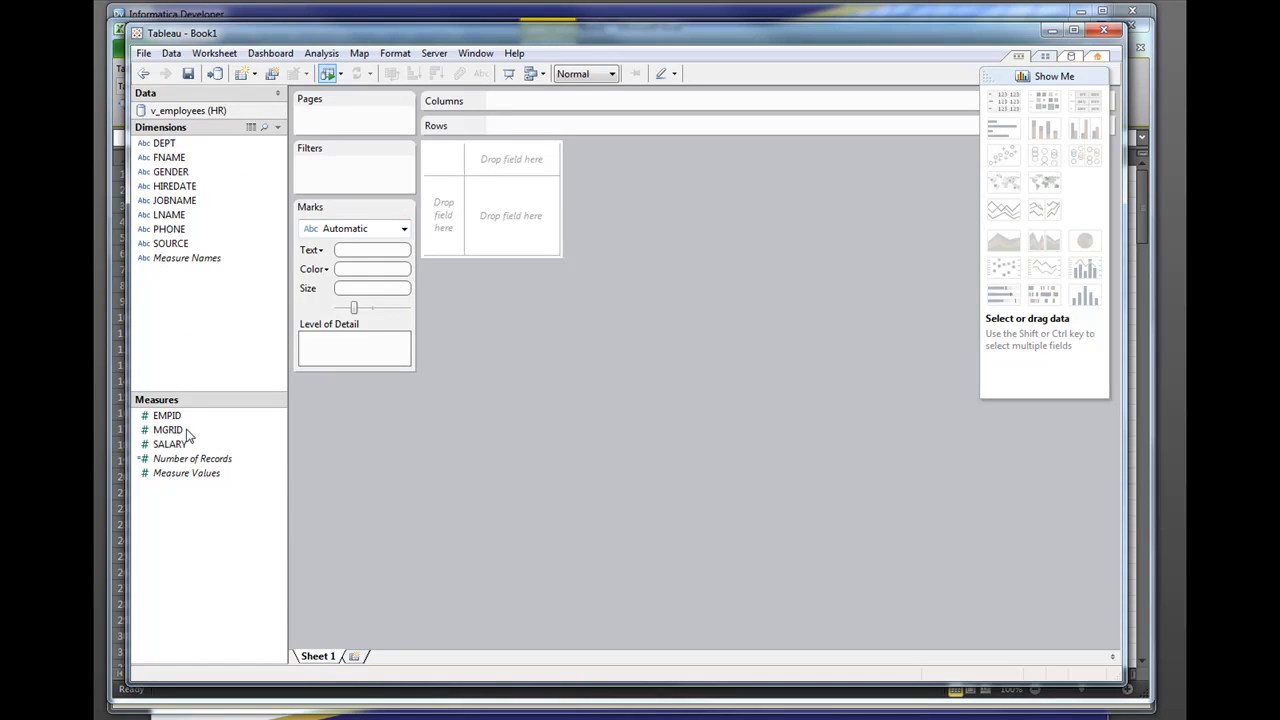
Place GENDER on Columns and summed SALARY on Rows to chart salary bars for F and M
left_click_drag(170, 172, 490, 96)
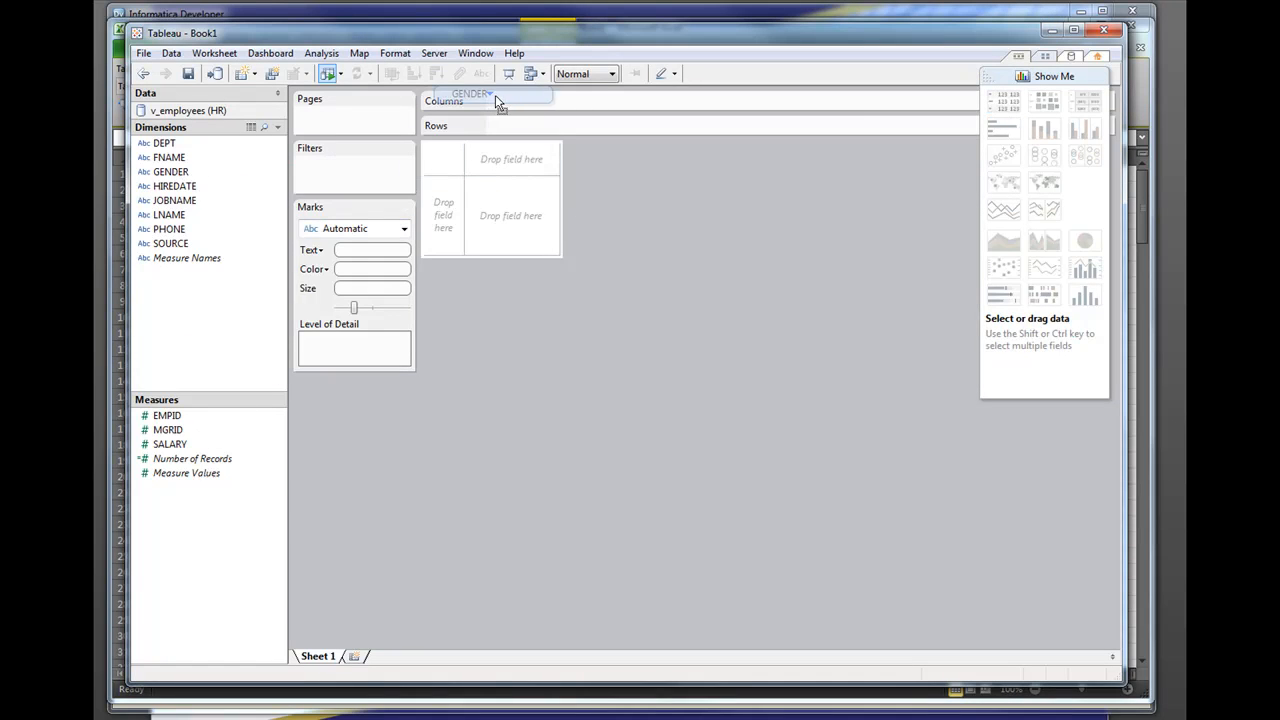
left_click_drag(470, 94, 520, 100)
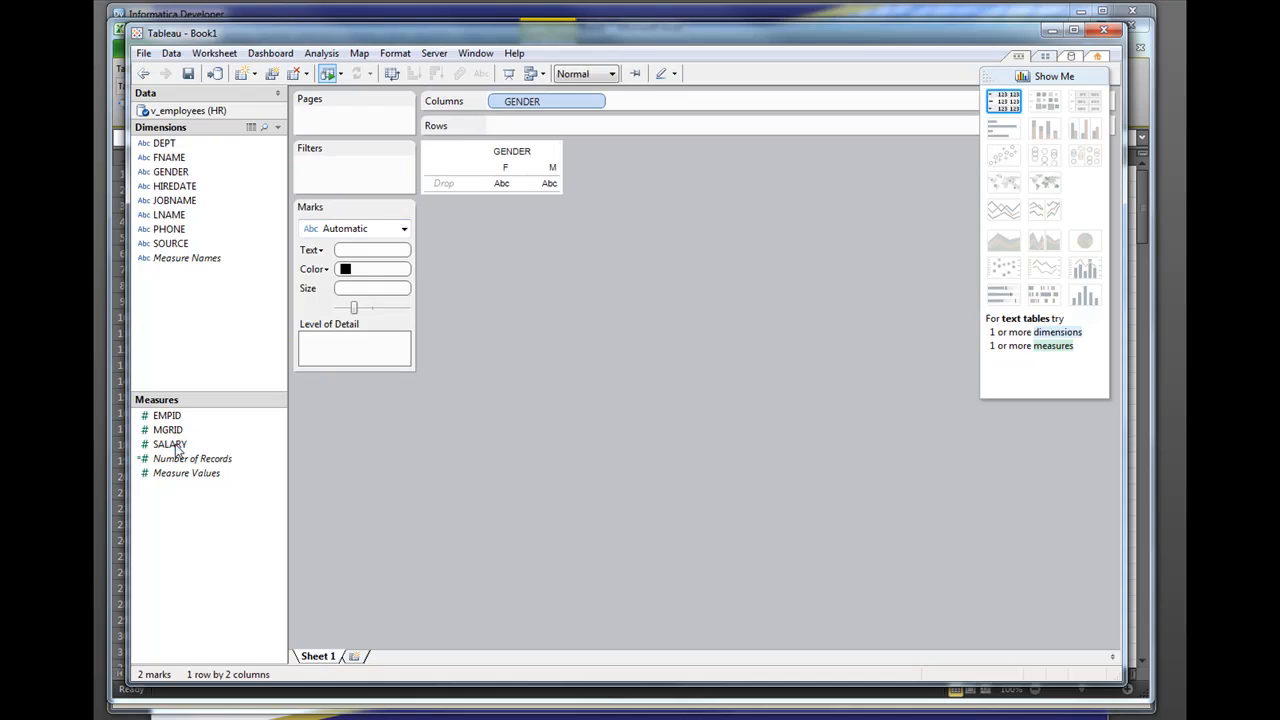
left_click_drag(168, 444, 490, 128)
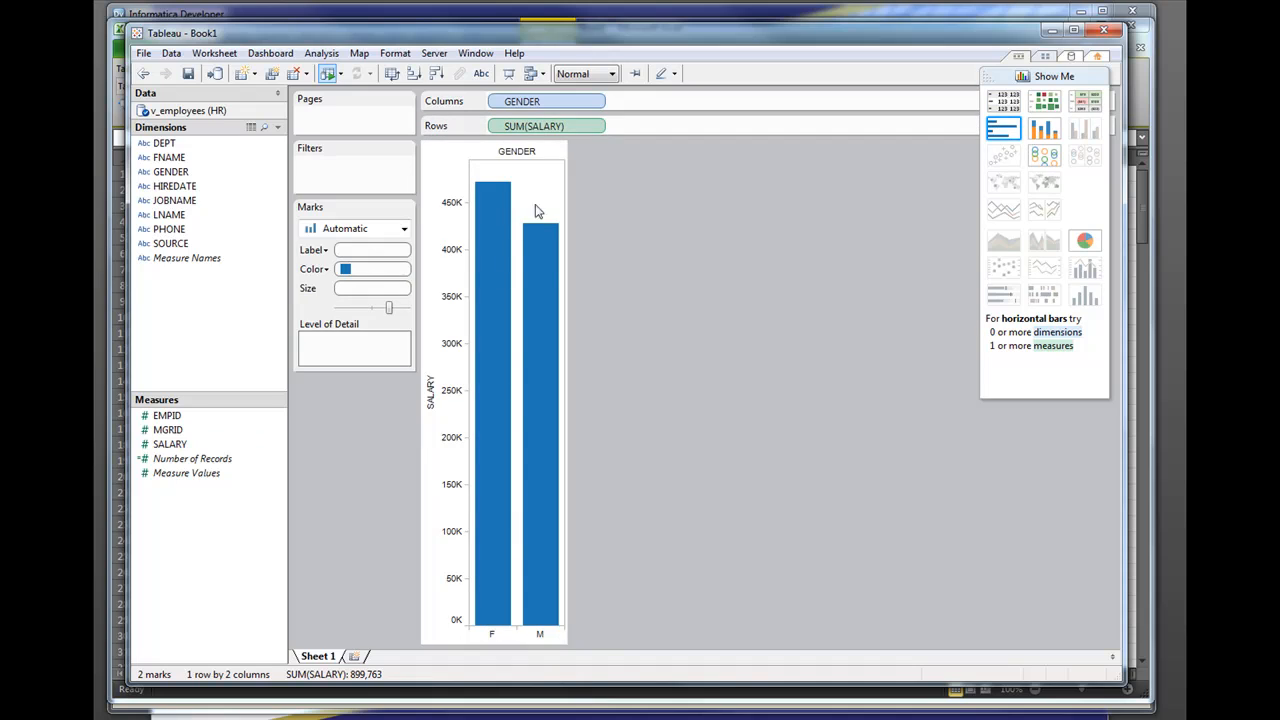
left_click(492, 200)
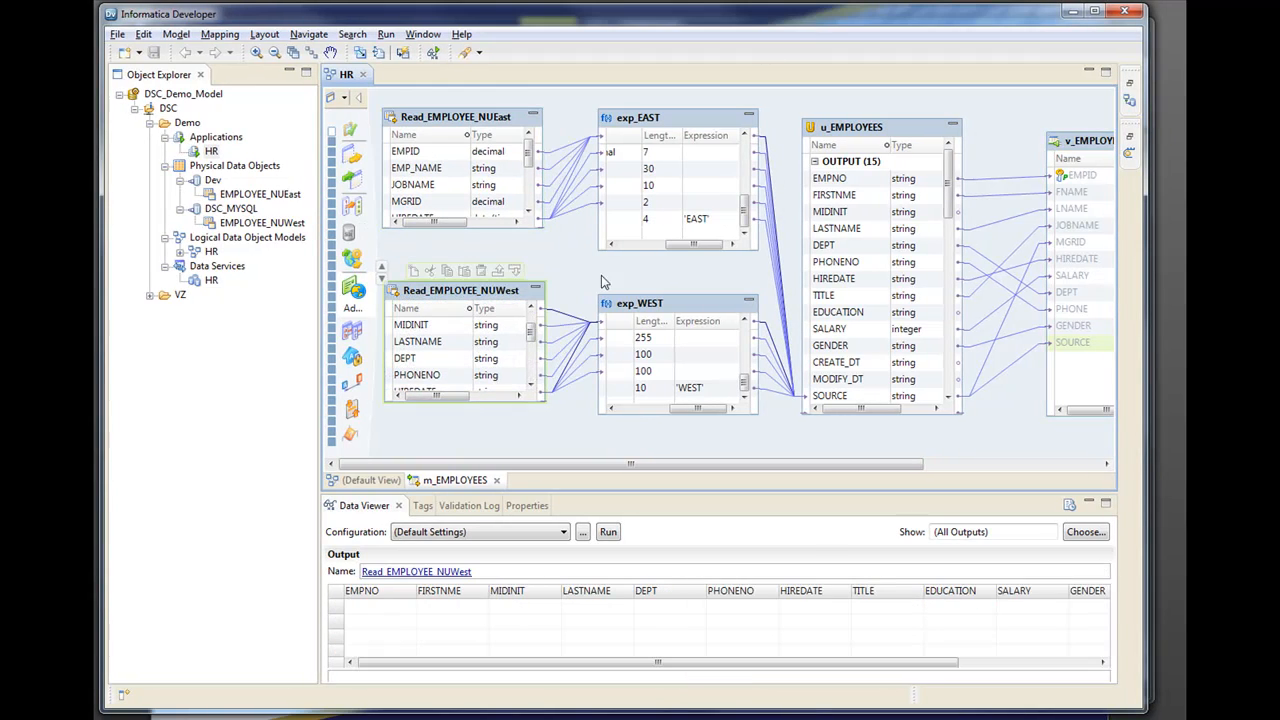
Browse the Add Transformation list of available transformations for the mapping
left_click(656, 112)
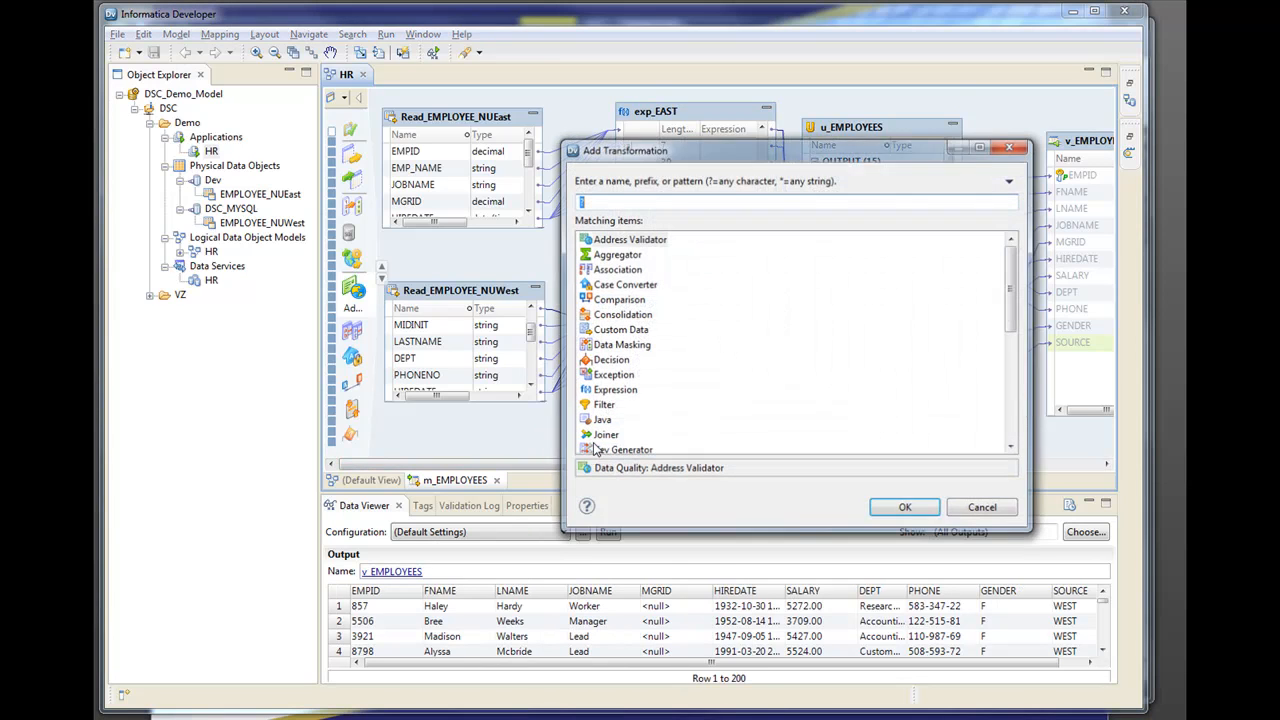
scroll("down", 3)
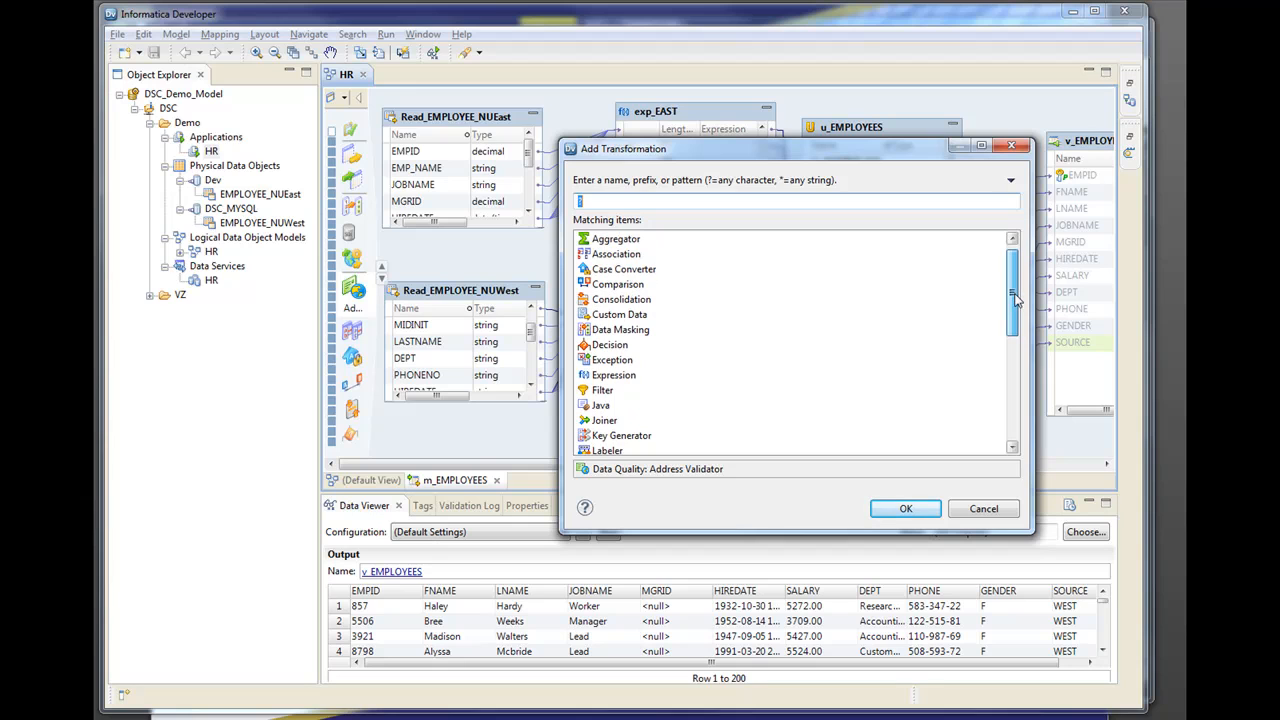
scroll("down", 3)
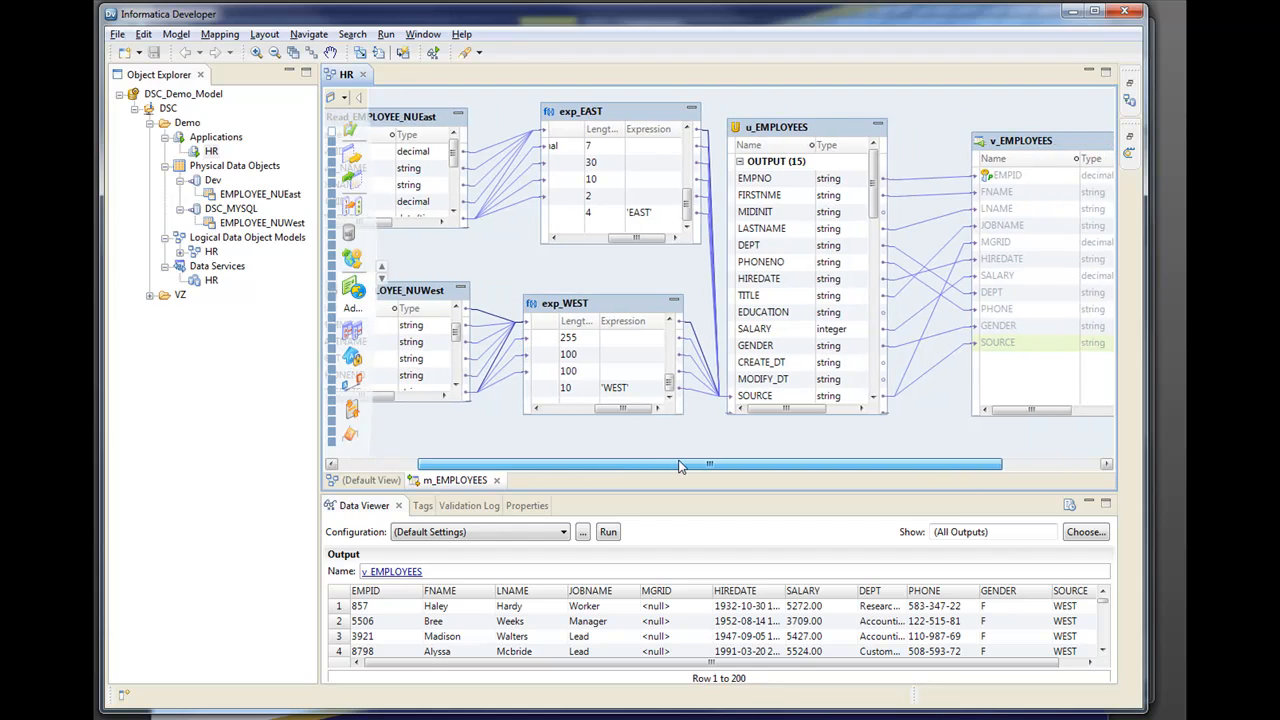
Start File > Export with Informatica > PowerCenter to reach the PowerCenter export wizard
left_click_drag(708, 464, 638, 464)
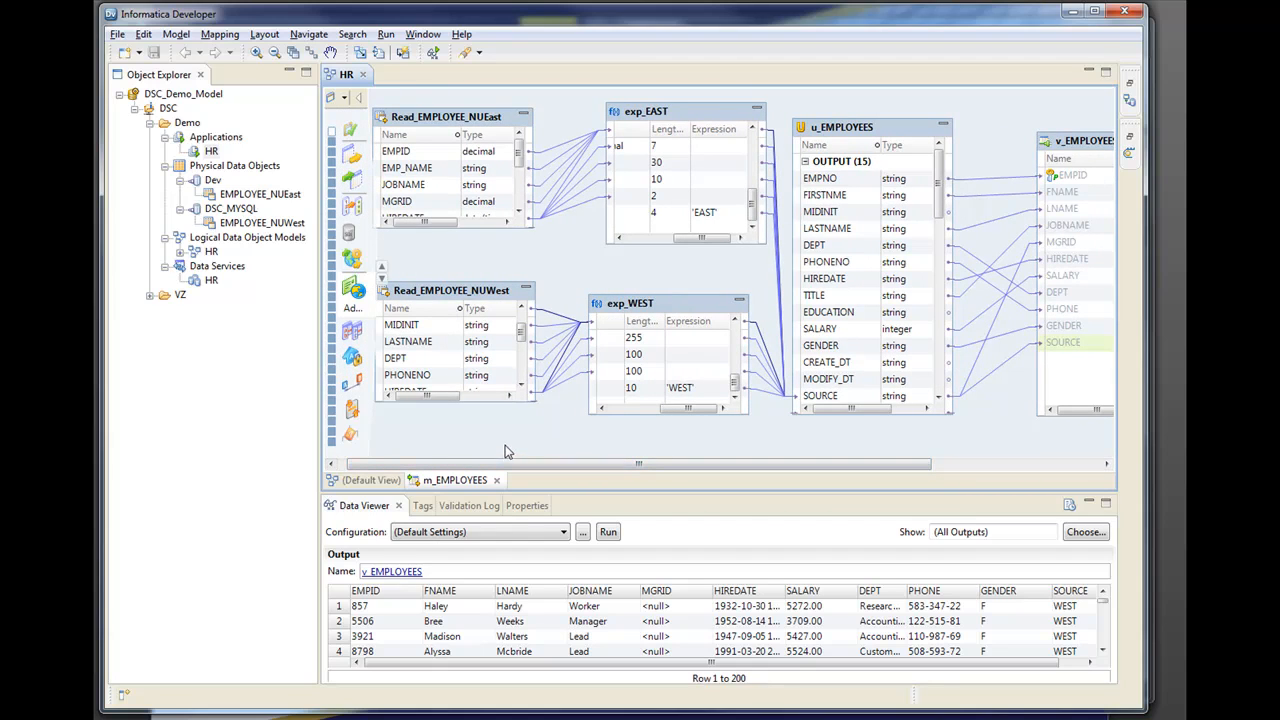
left_click(116, 32)
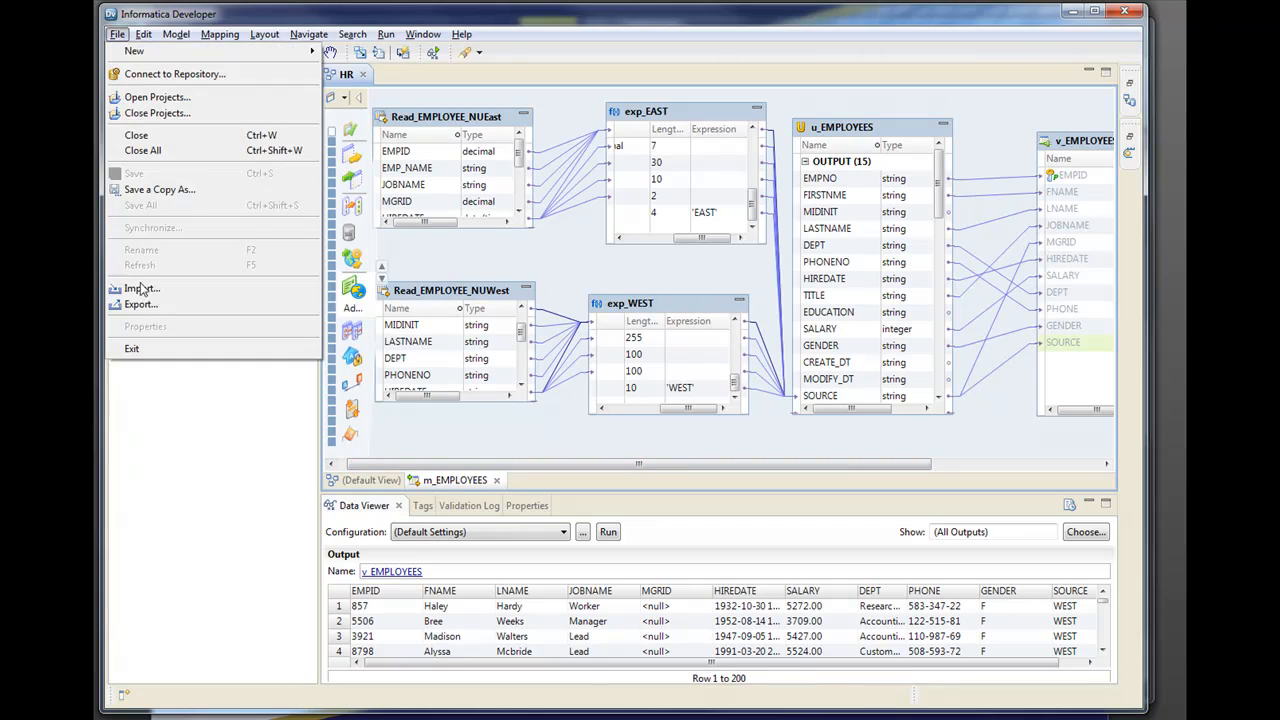
left_click(140, 304)
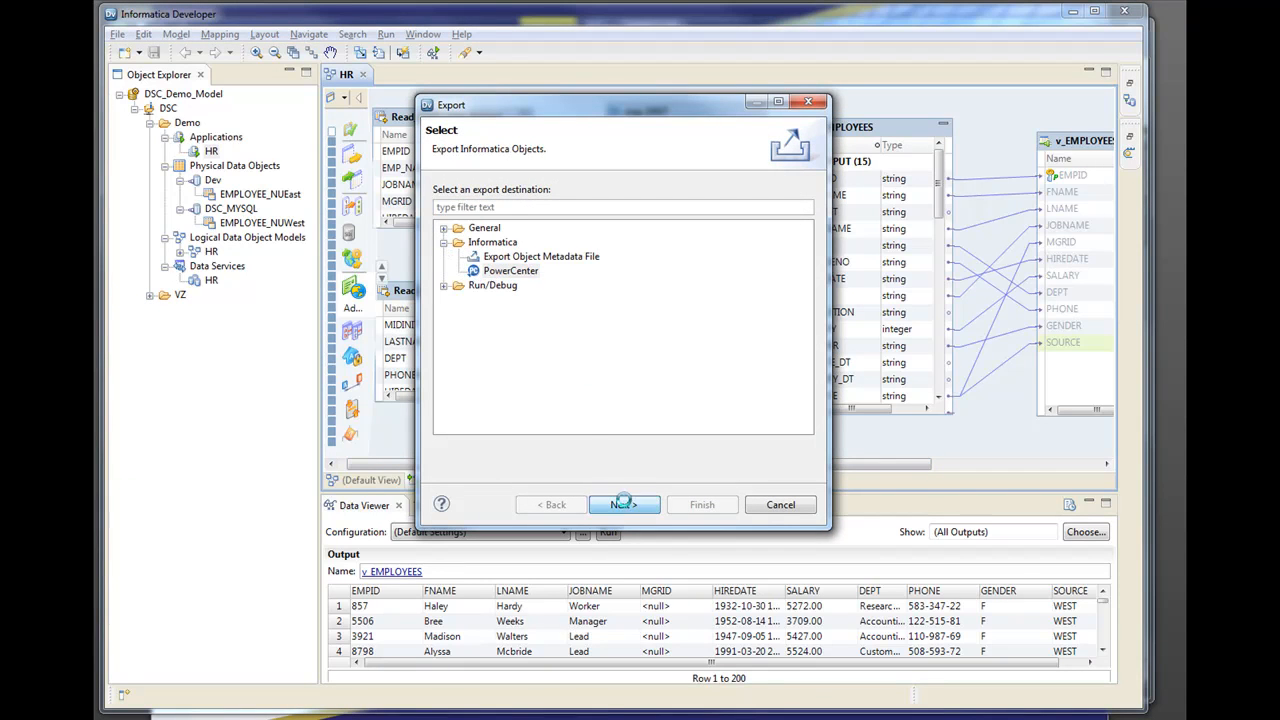
left_click(624, 504)
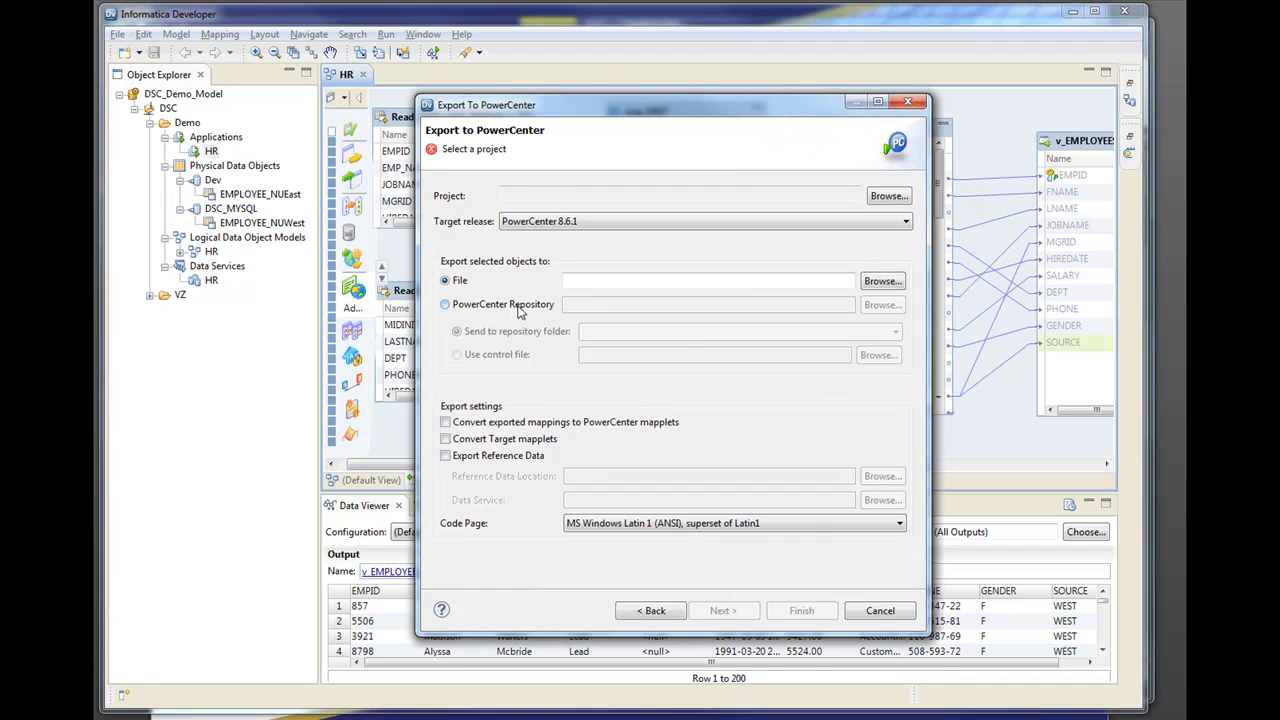